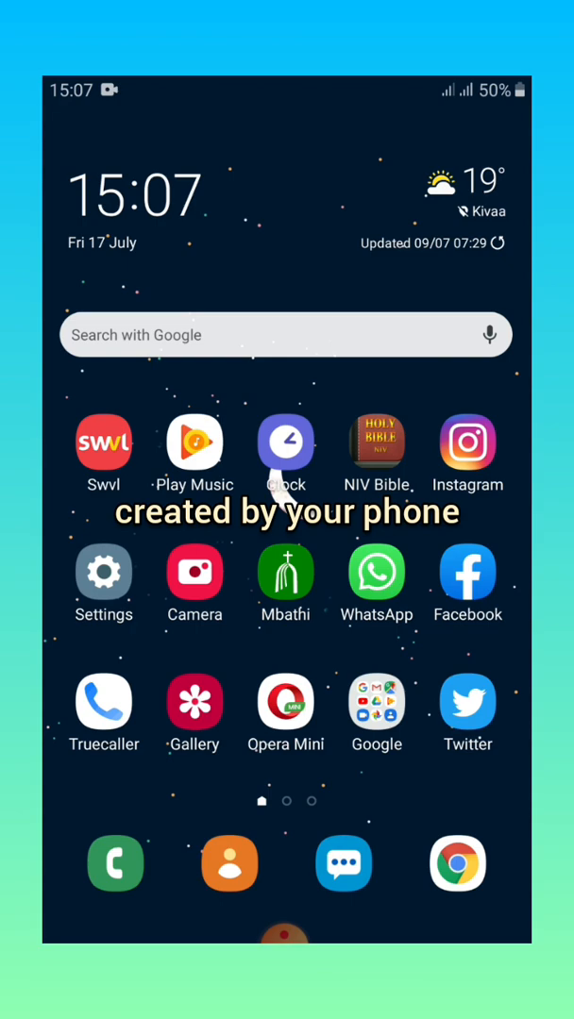
Delete 'All to Jesus I Surrender' from the Songs list in Google Play Music.
scroll("right", 3)
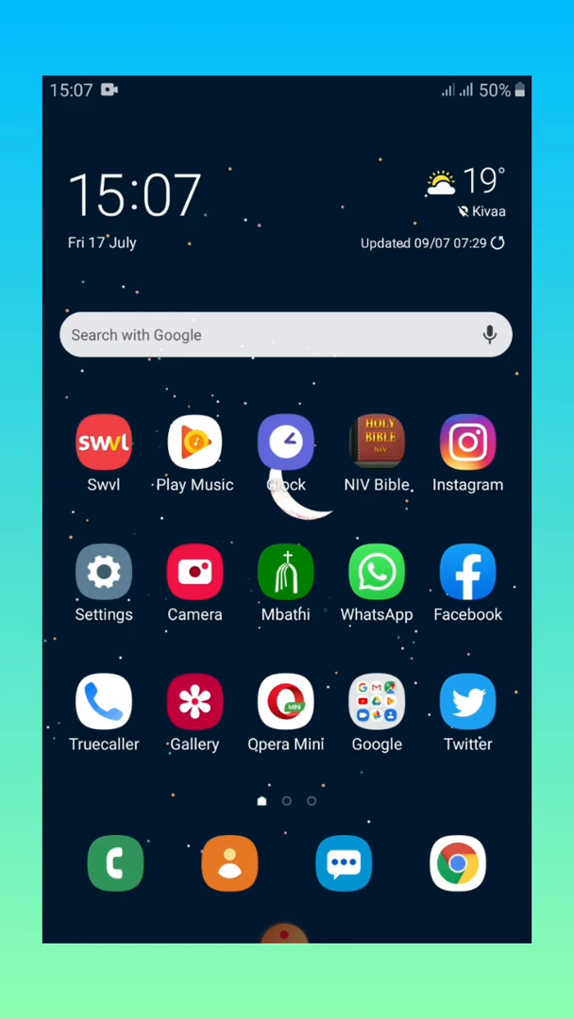
left_click(195, 441)
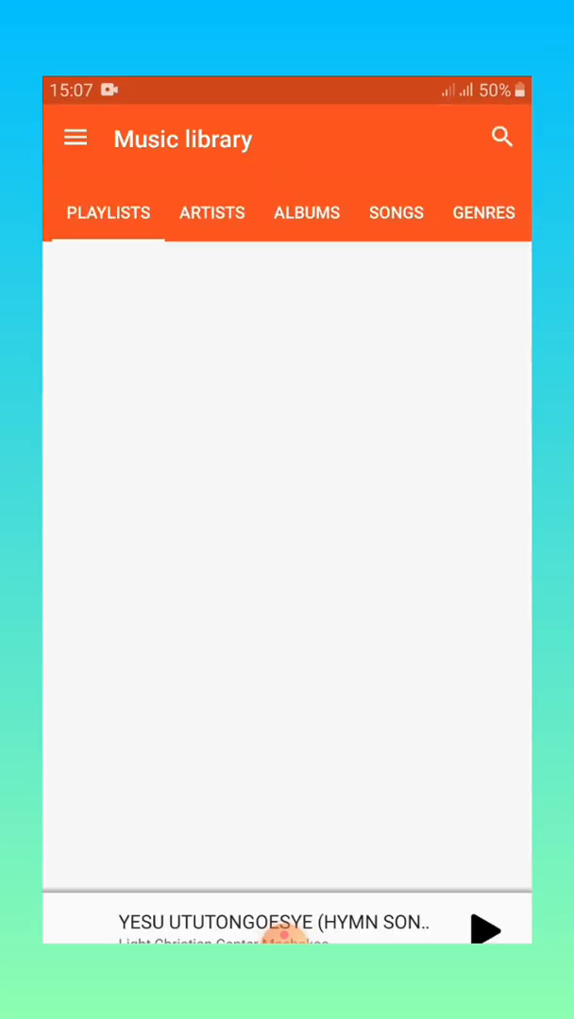
left_click(396, 212)
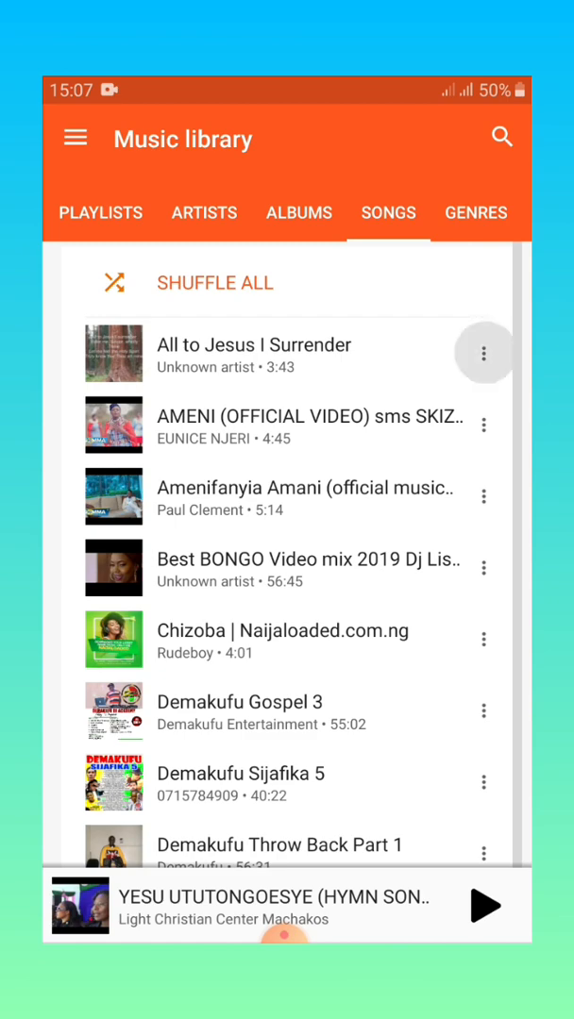
left_click(484, 353)
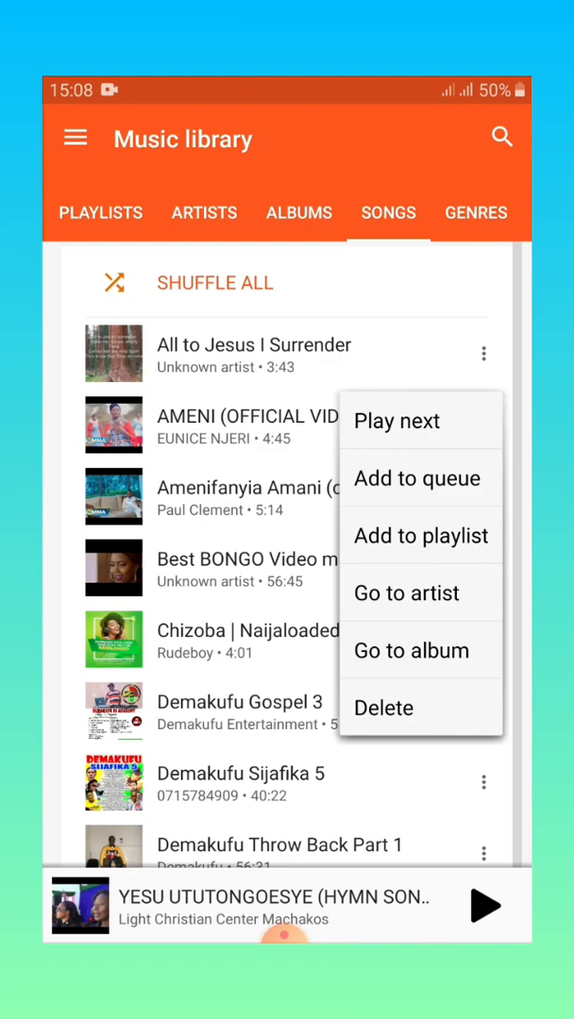
left_click(384, 707)
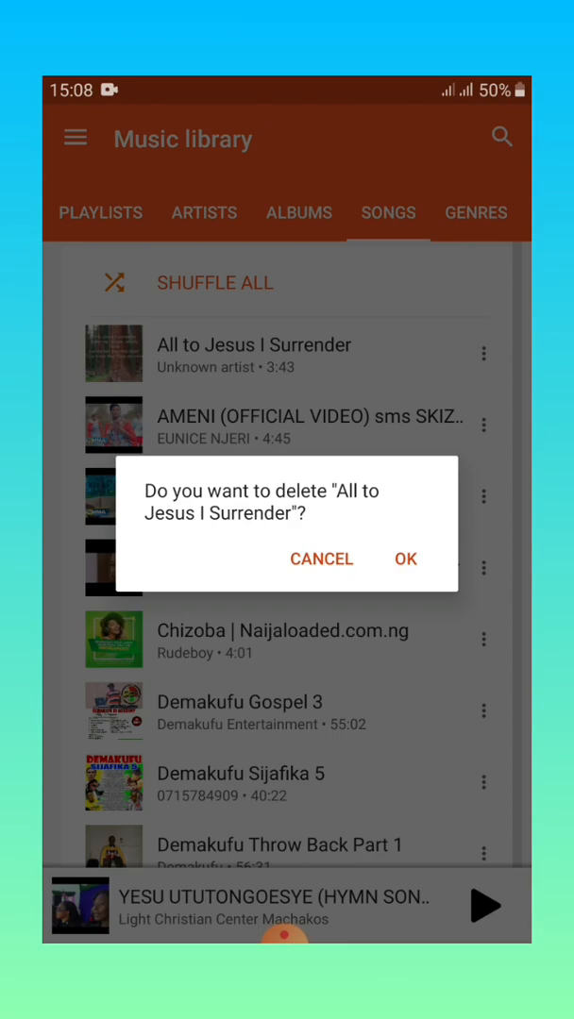
left_click(321, 559)
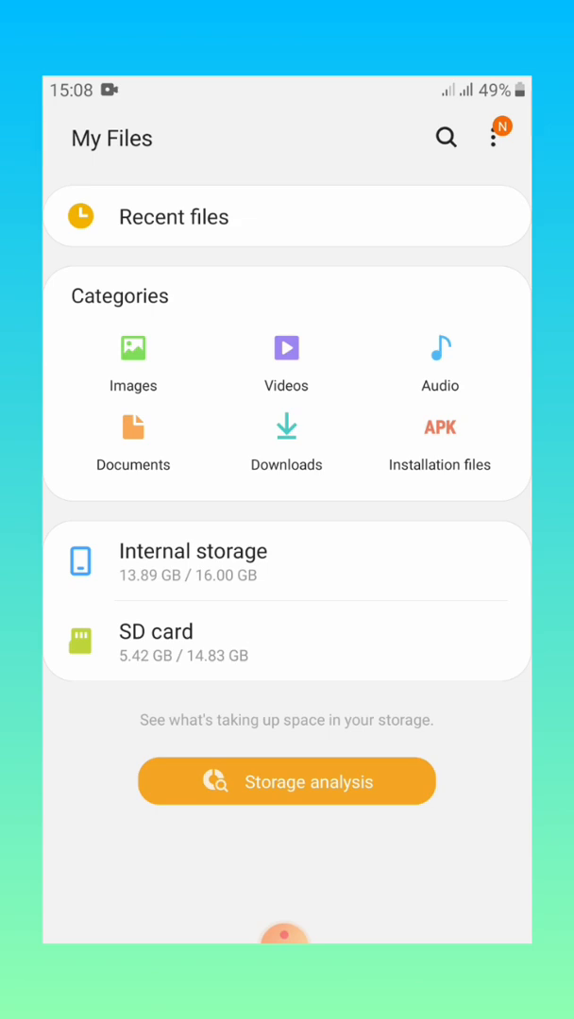
Browse internal storage in My Files, checking the Download folder and returning.
left_click(192, 551)
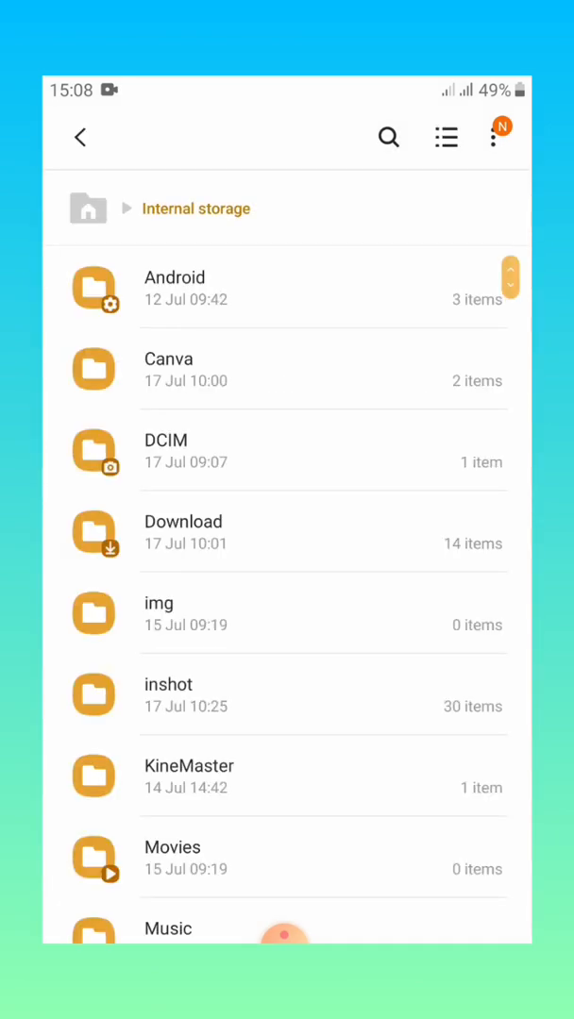
left_click(283, 532)
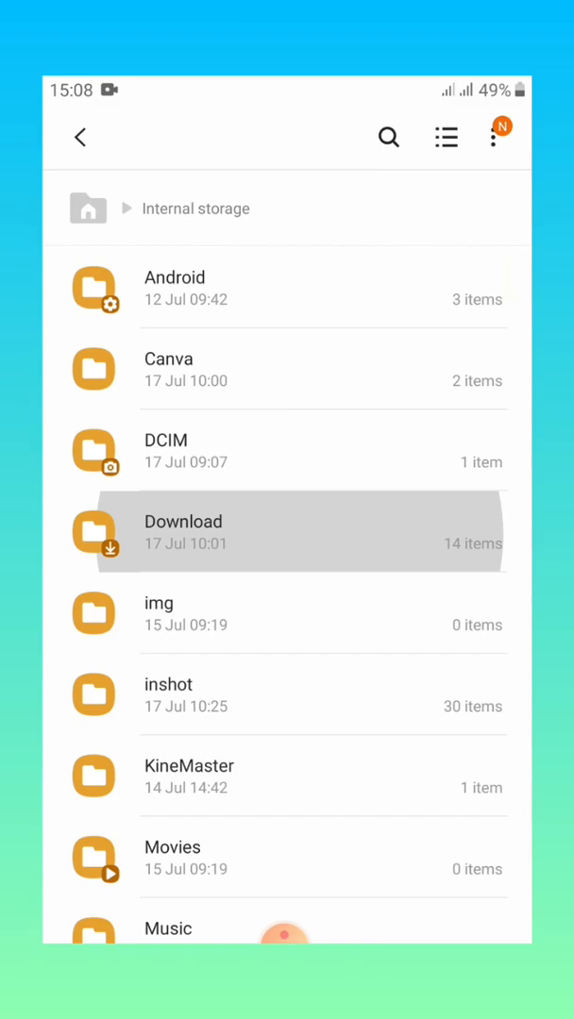
left_click(182, 532)
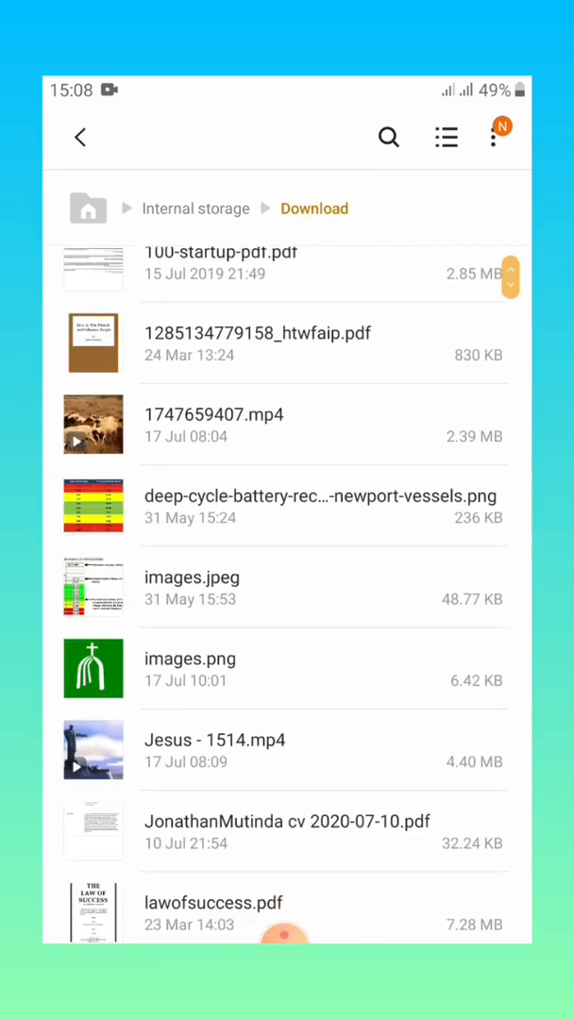
left_click(195, 209)
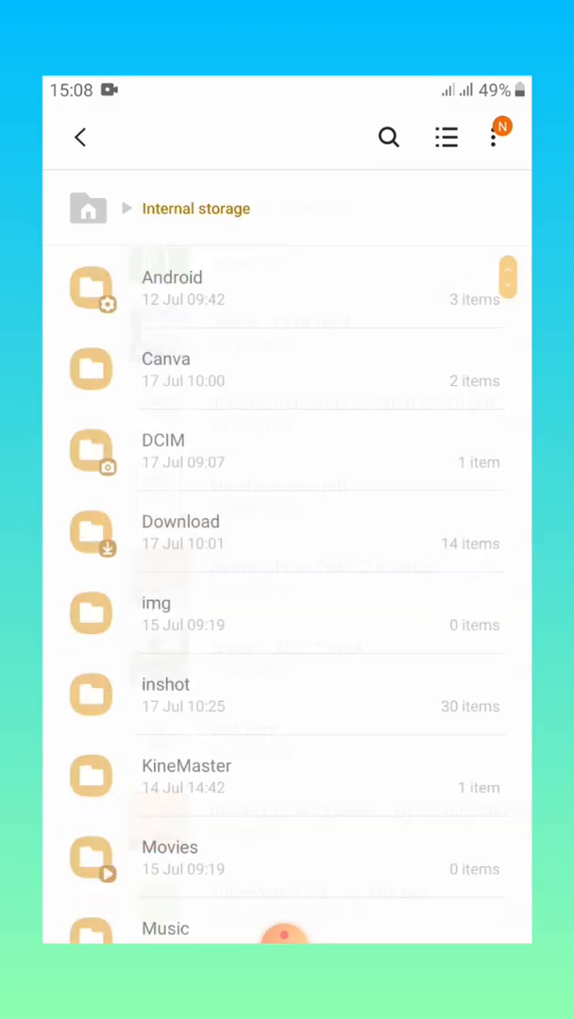
scroll("down", 3)
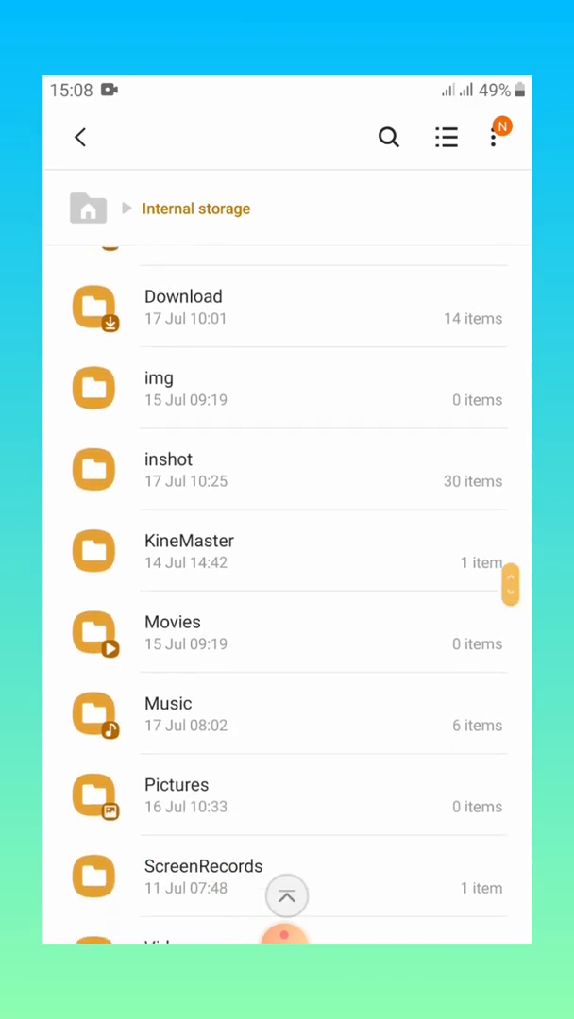
Delete the first song file in the internal Music folder.
left_click(168, 703)
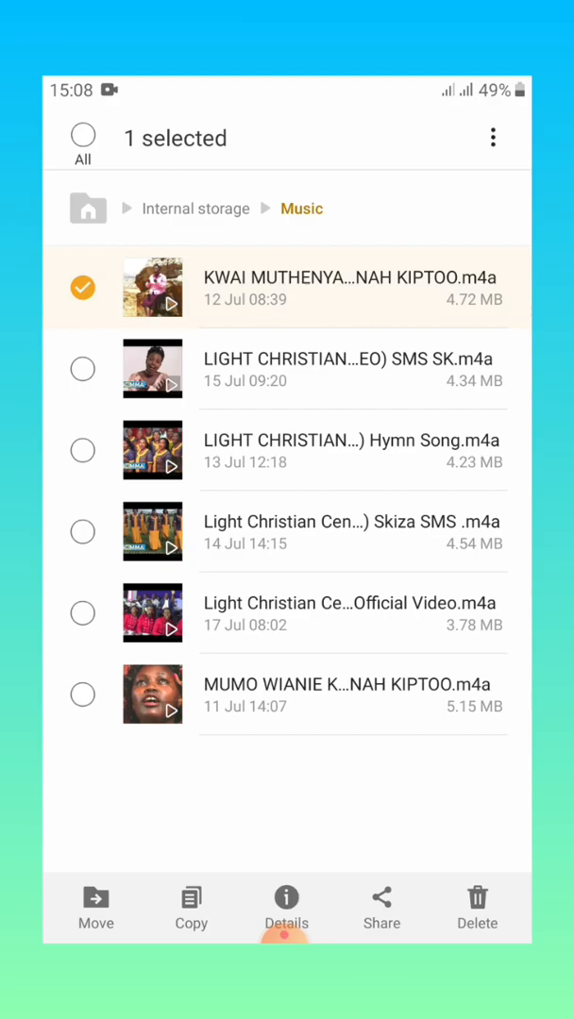
left_click(477, 907)
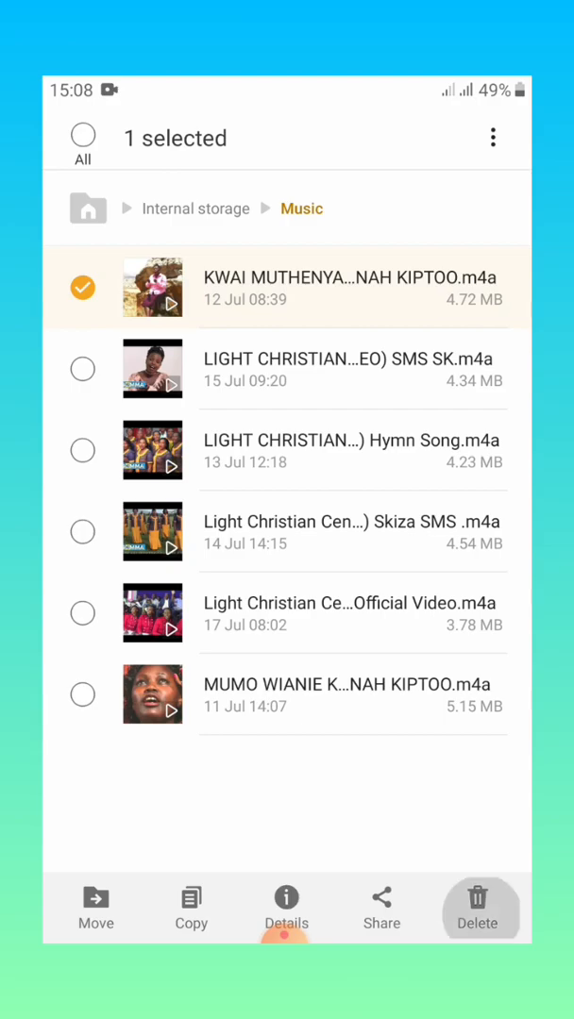
left_click(479, 907)
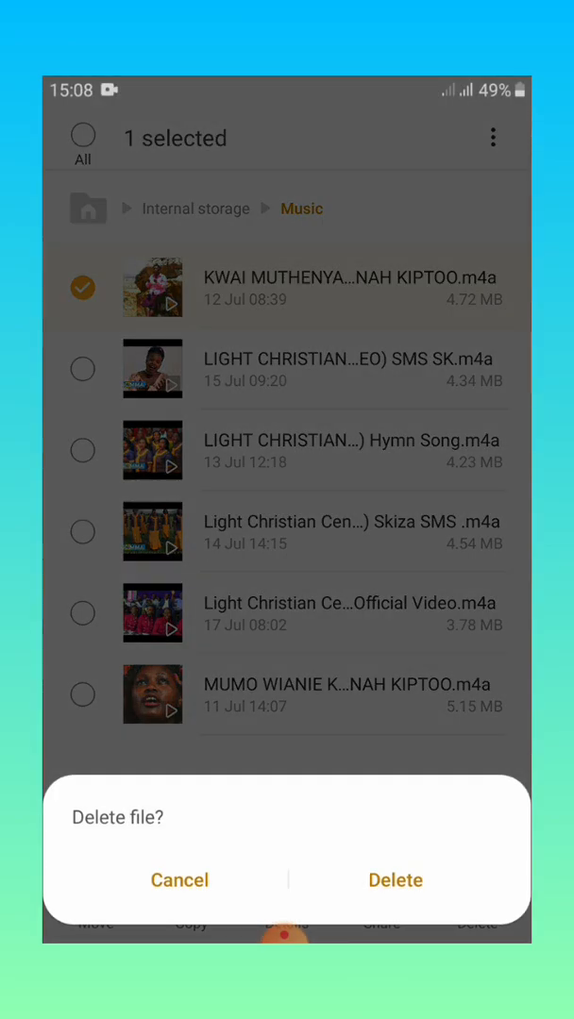
left_click(180, 879)
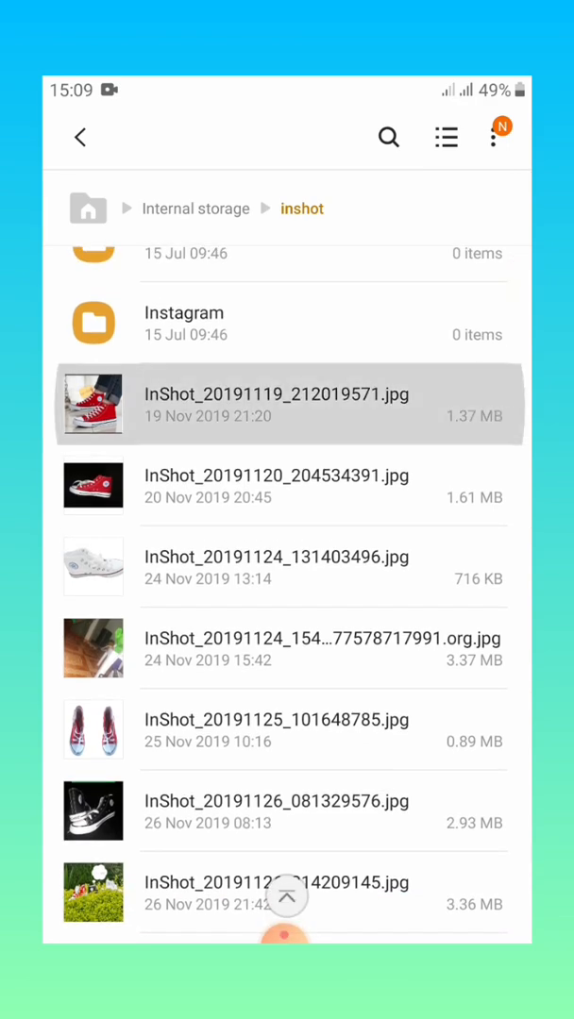
Select a second InShot image and scroll through the inshot folder's pictures.
left_click(94, 485)
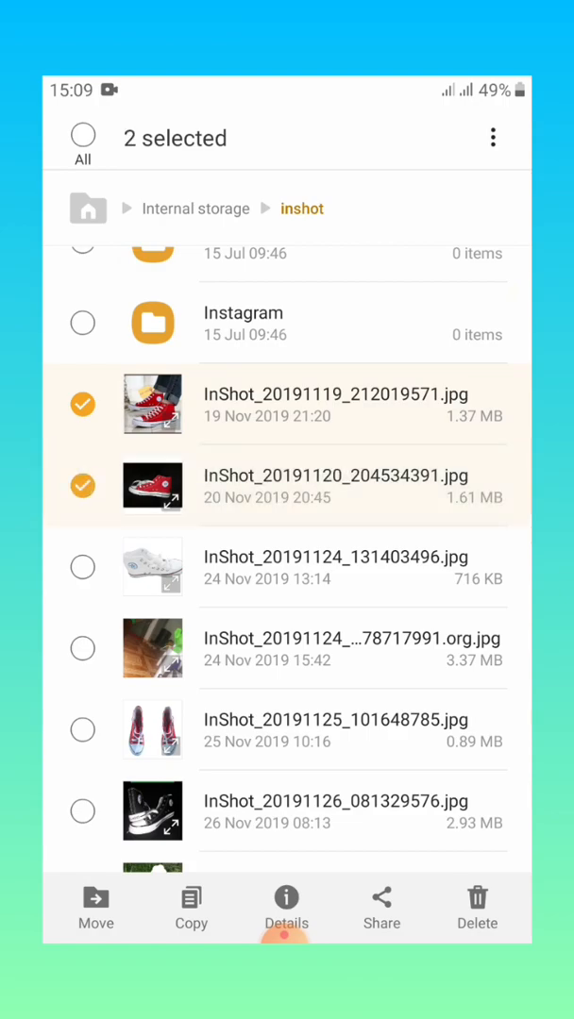
scroll("down", 3)
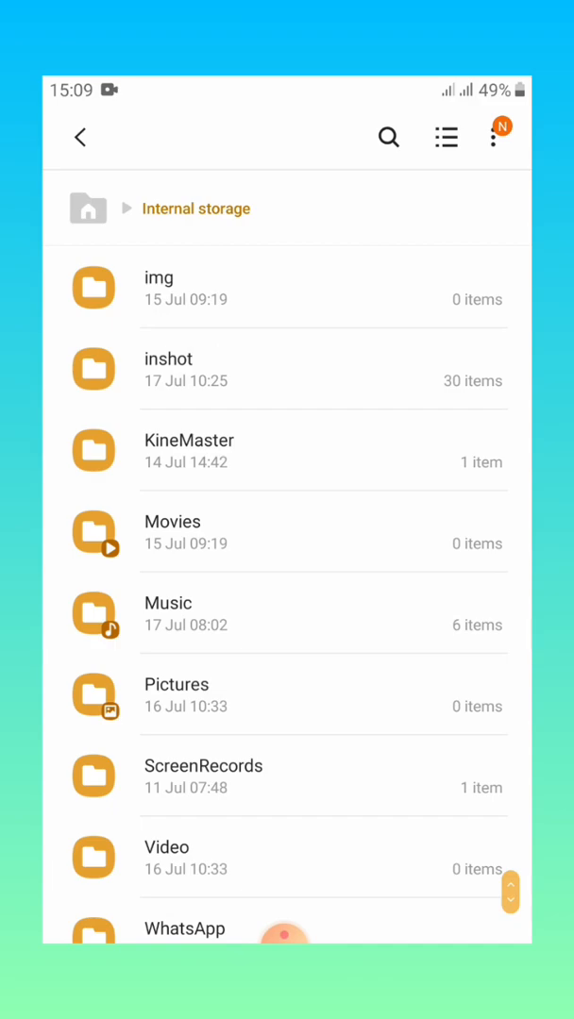
scroll("down", 3)
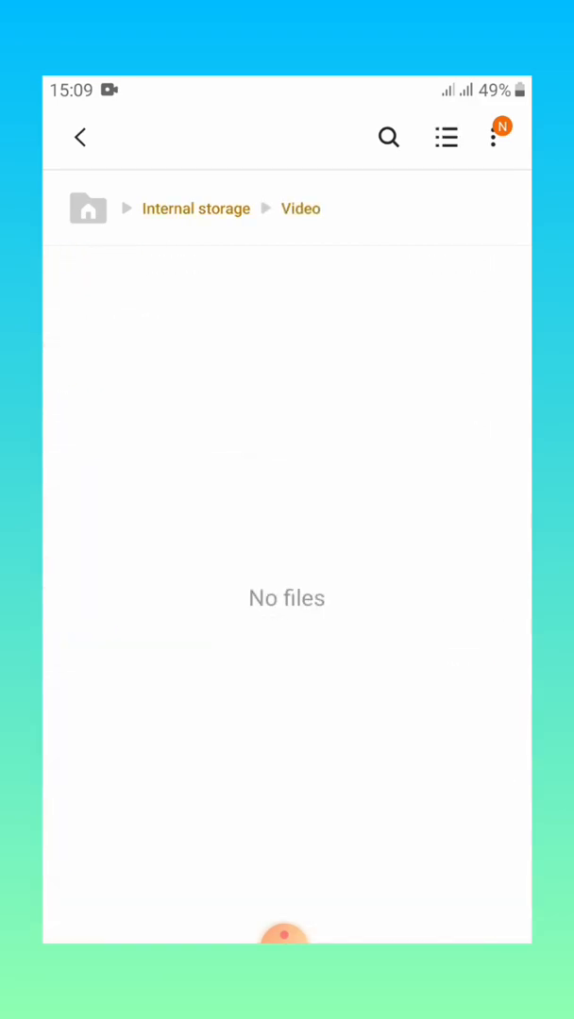
Check the SD card's Video folder, then return to My Files home and go Home.
left_click(80, 137)
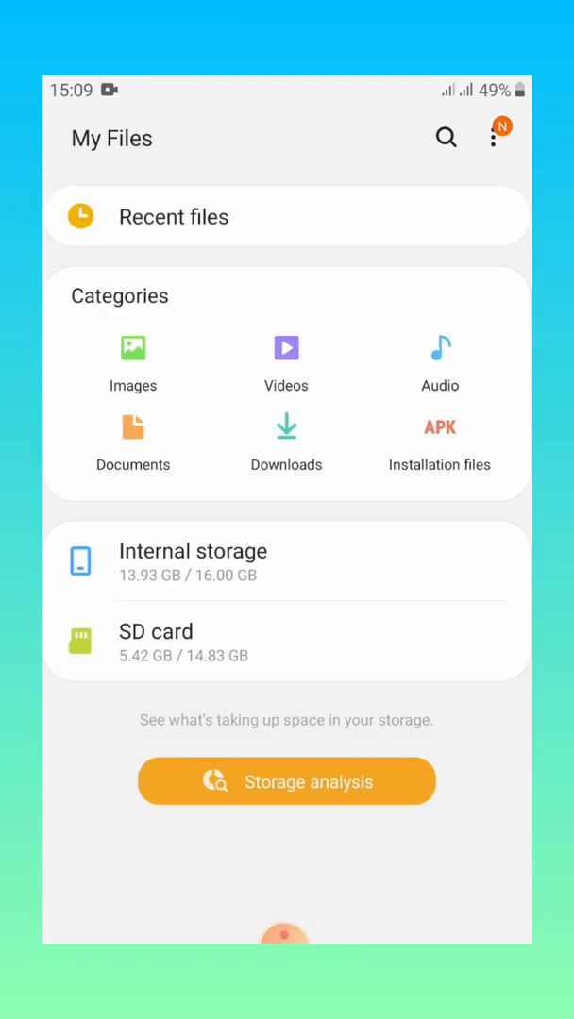
left_click(156, 631)
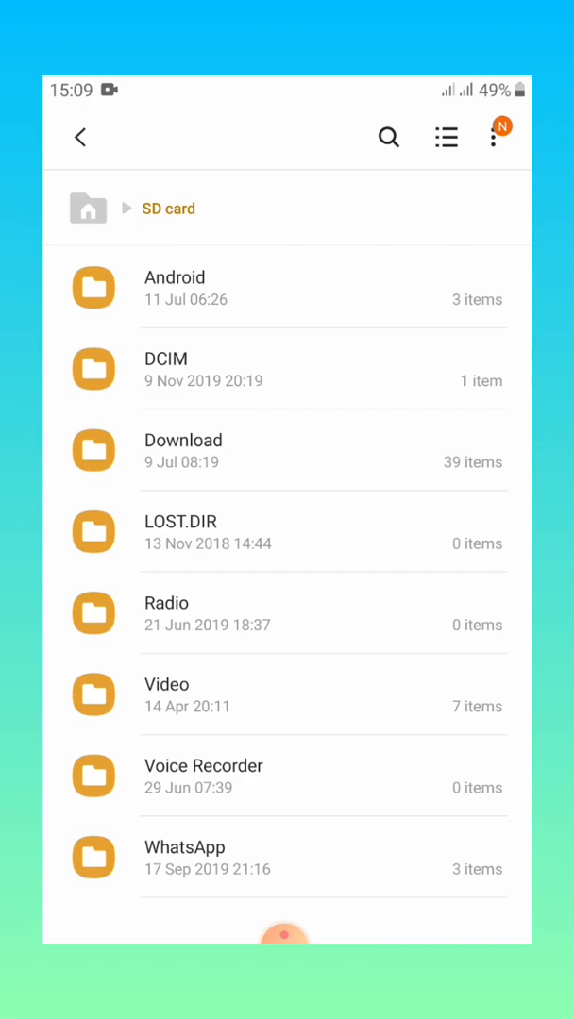
left_click(283, 695)
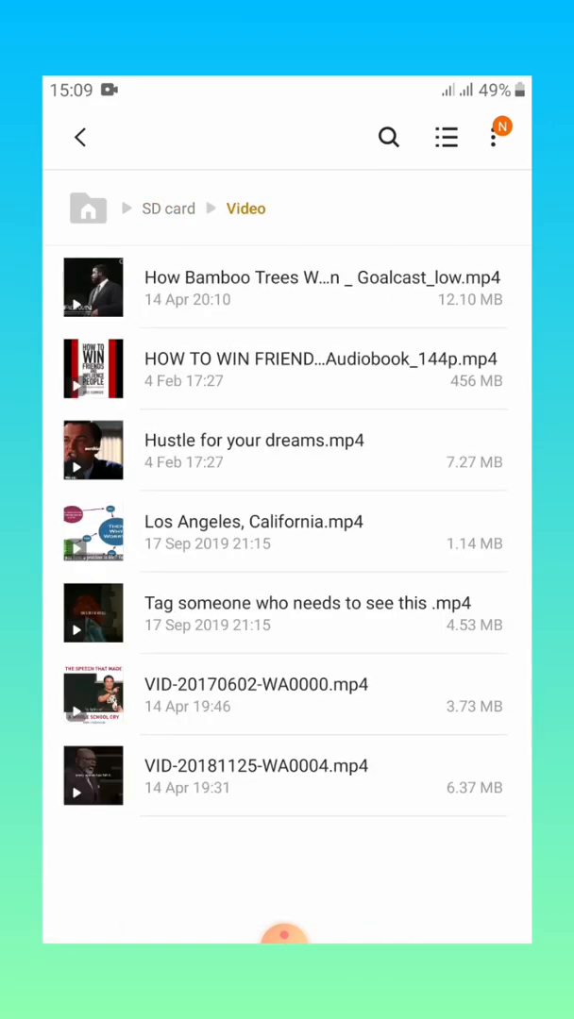
left_click(93, 369)
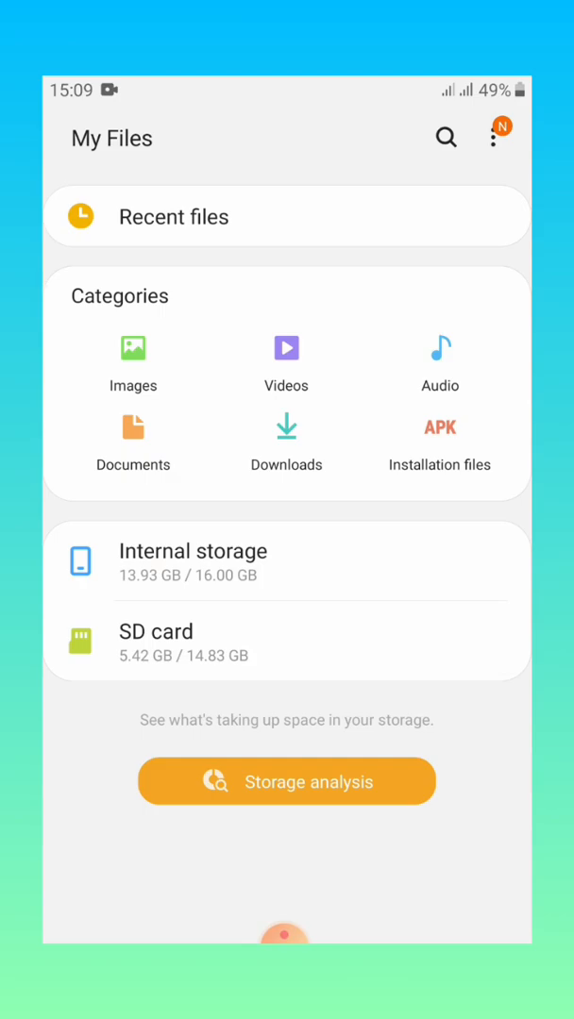
key("HOME")
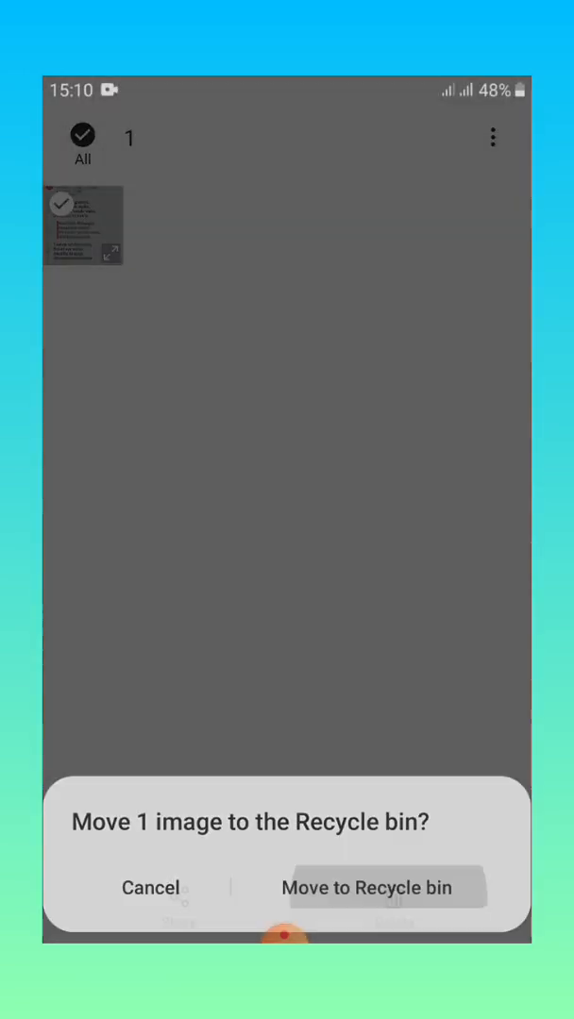
Confirm moving the selected image to the Recycle bin.
left_click(381, 887)
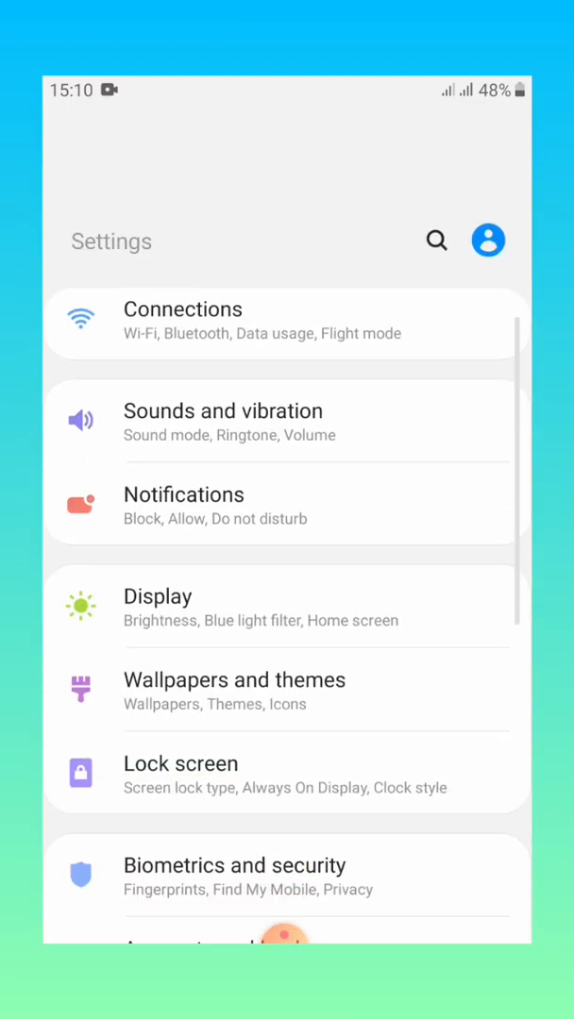
scroll("down", 3)
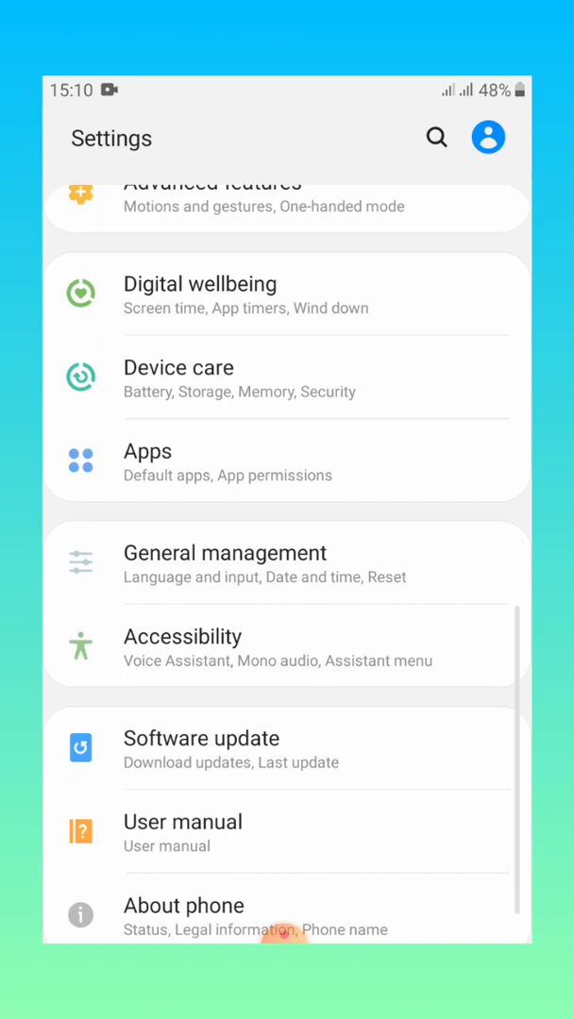
left_click(147, 451)
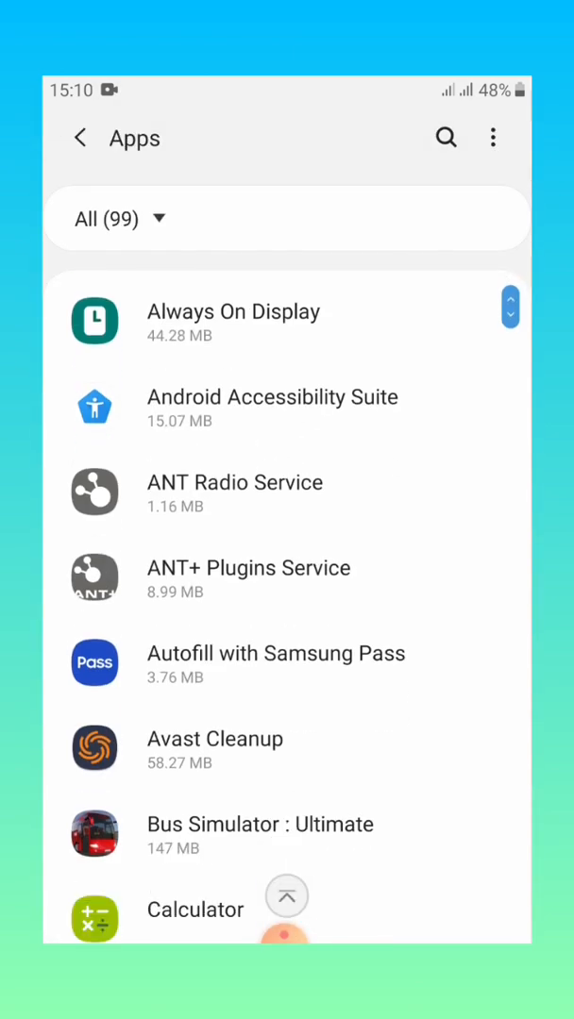
scroll("down", 3)
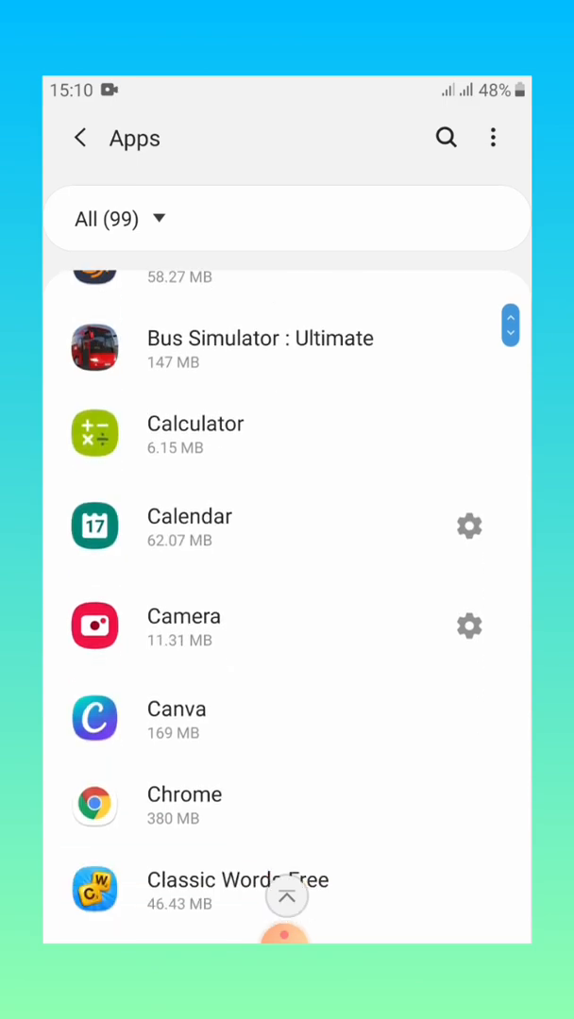
scroll("down", 3)
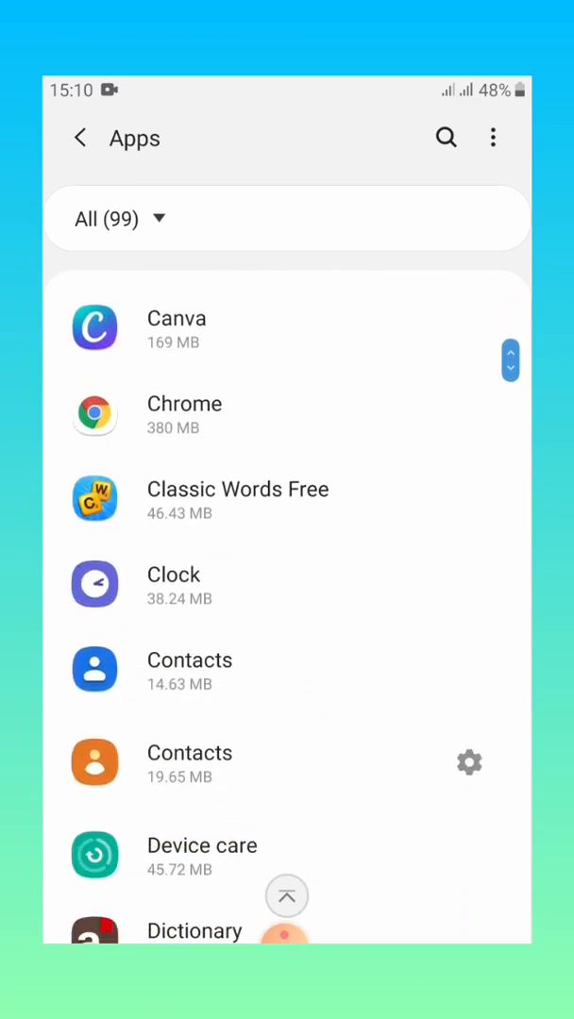
scroll("down", 3)
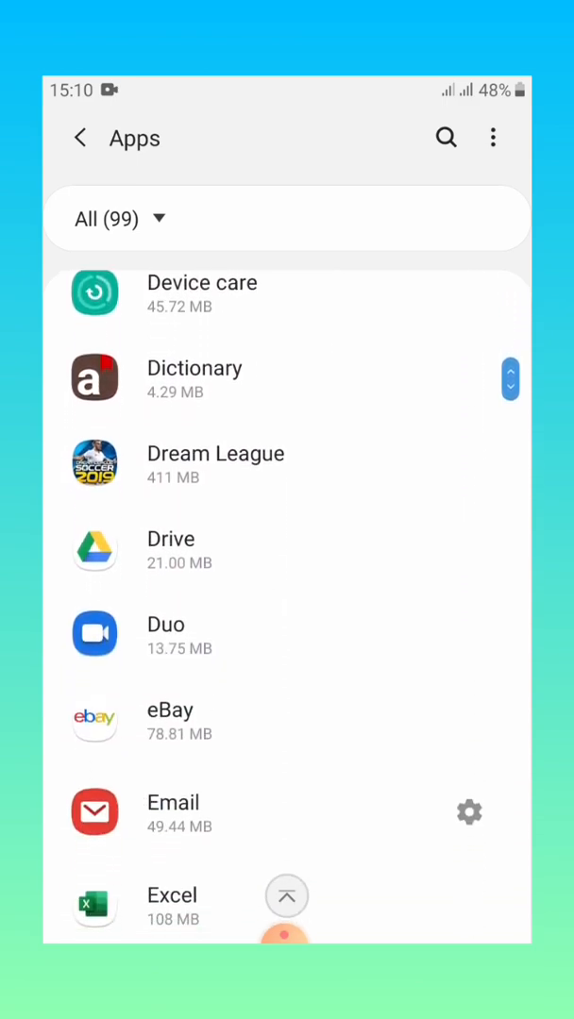
scroll("down", 3)
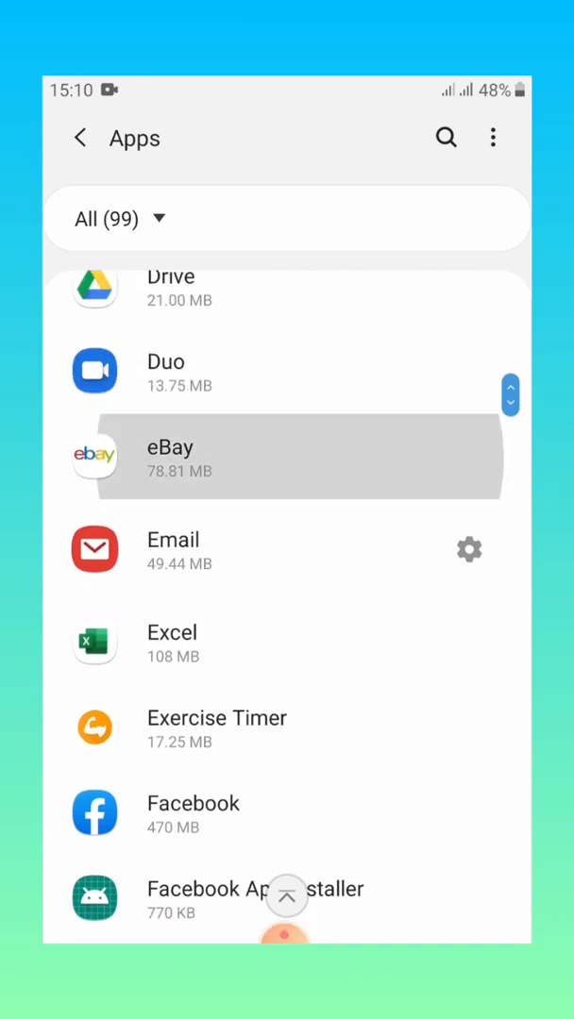
left_click(170, 457)
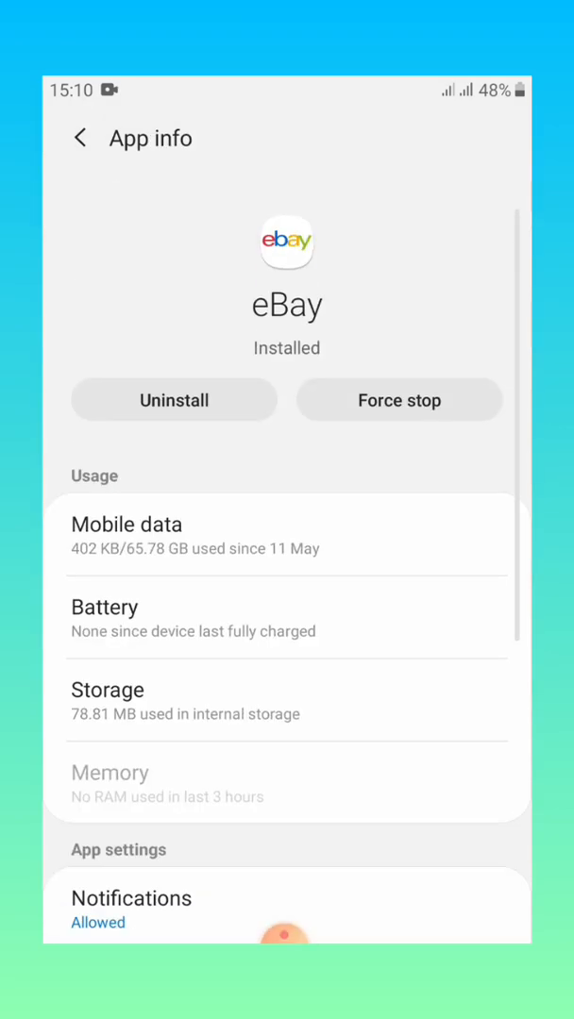
left_click(173, 399)
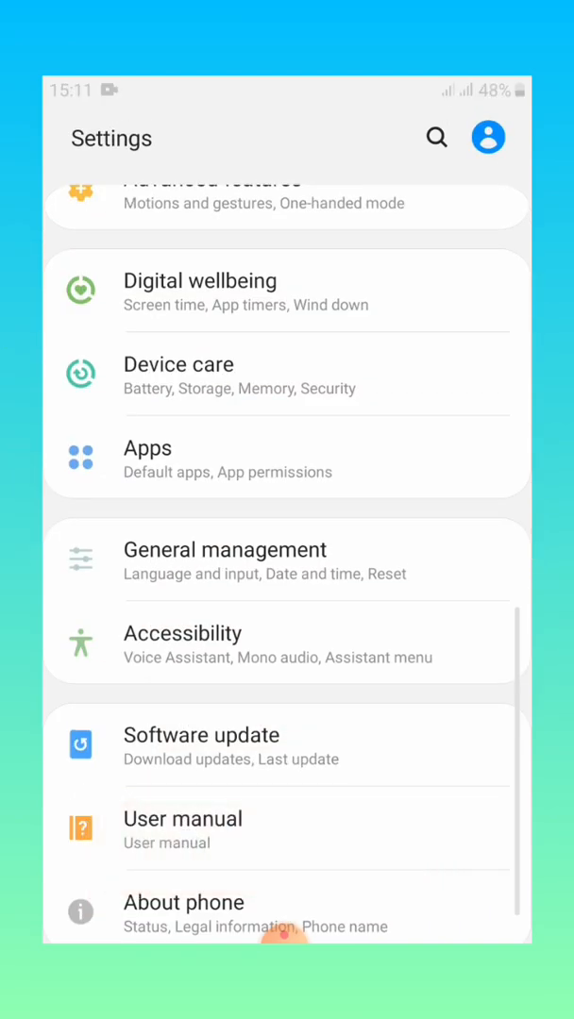
Open the internal Music folder in My Files and select all six songs.
key("home")
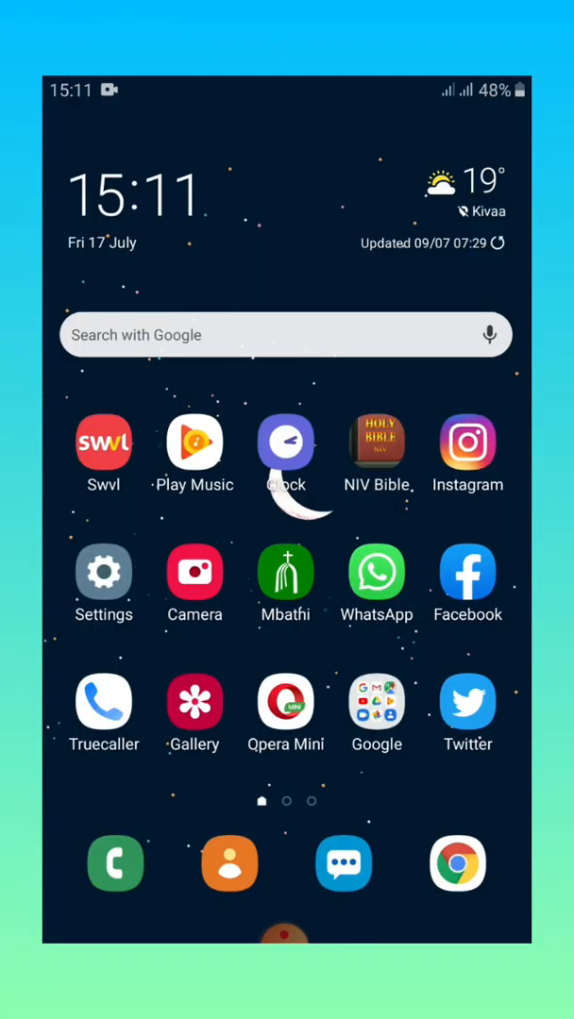
scroll("left", 3)
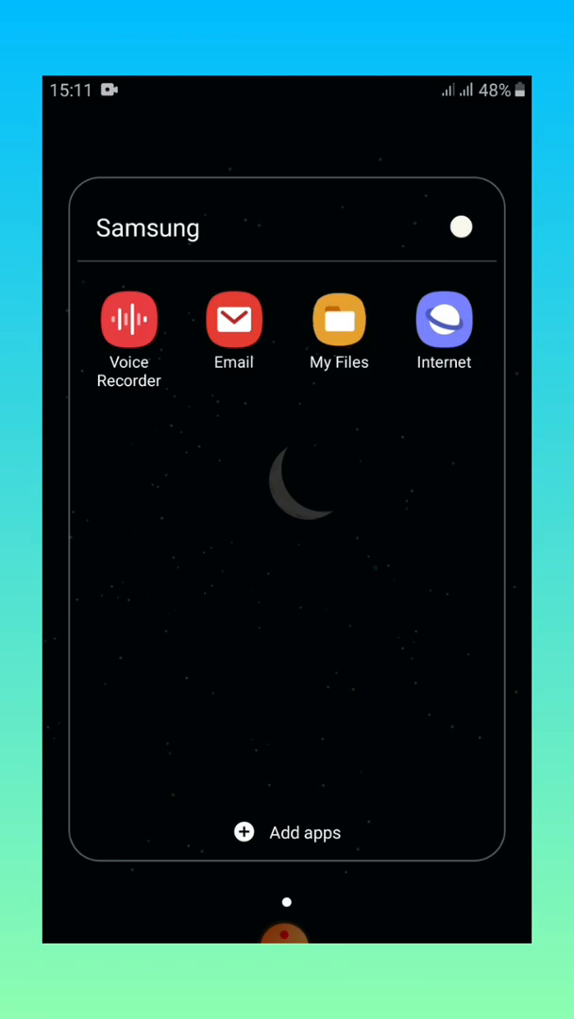
left_click(338, 319)
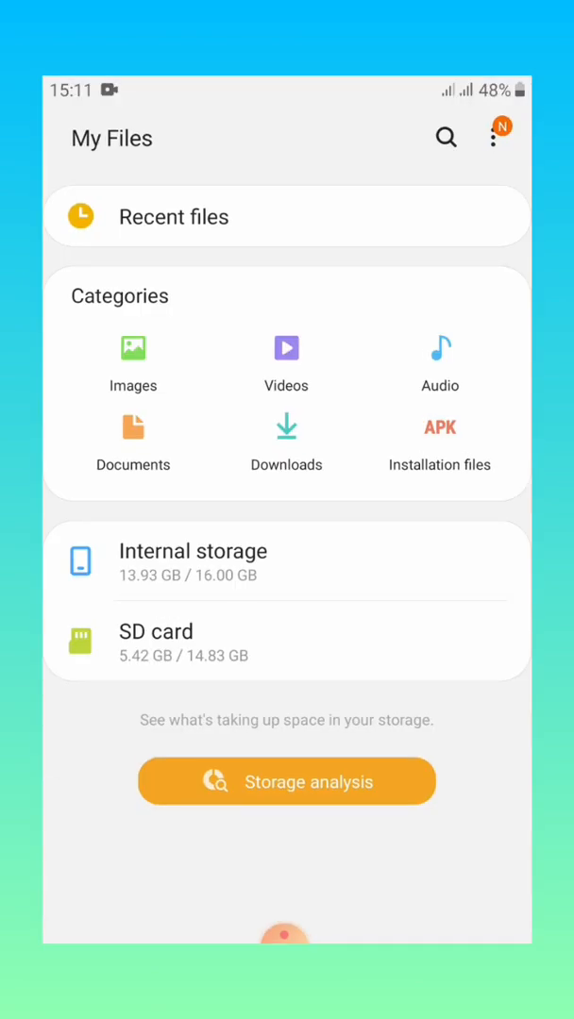
left_click(156, 631)
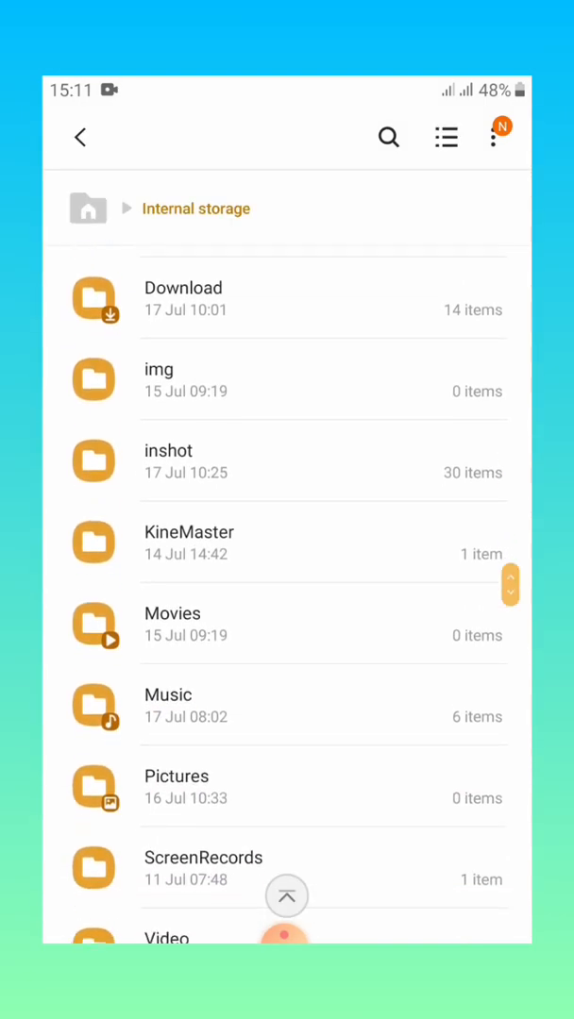
left_click(168, 708)
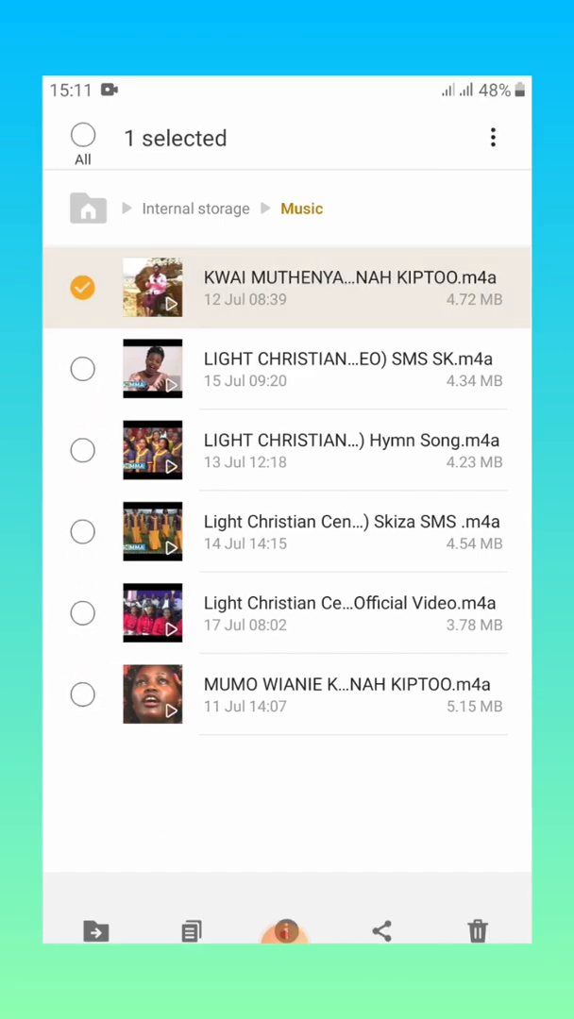
left_click(82, 531)
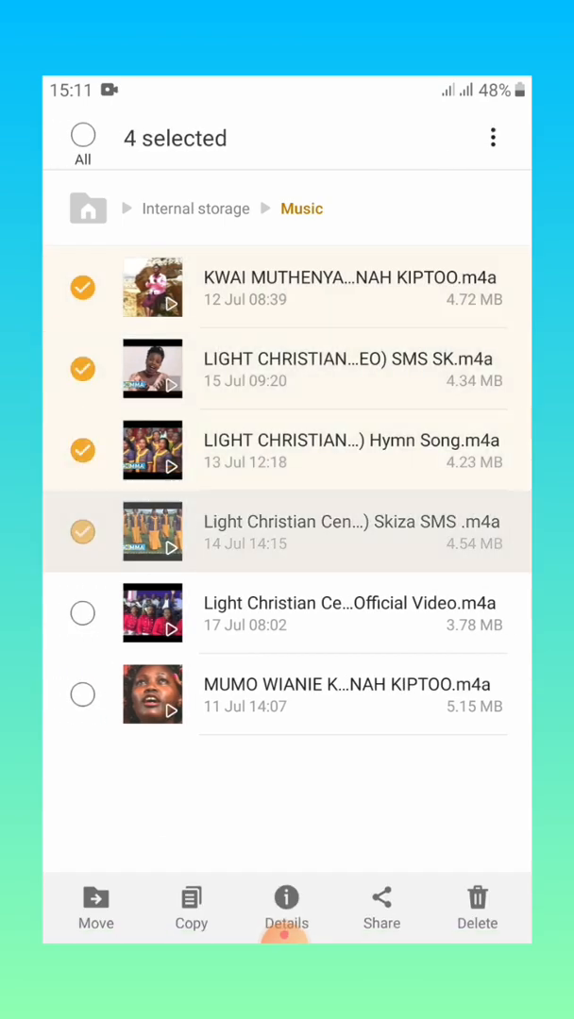
left_click(83, 135)
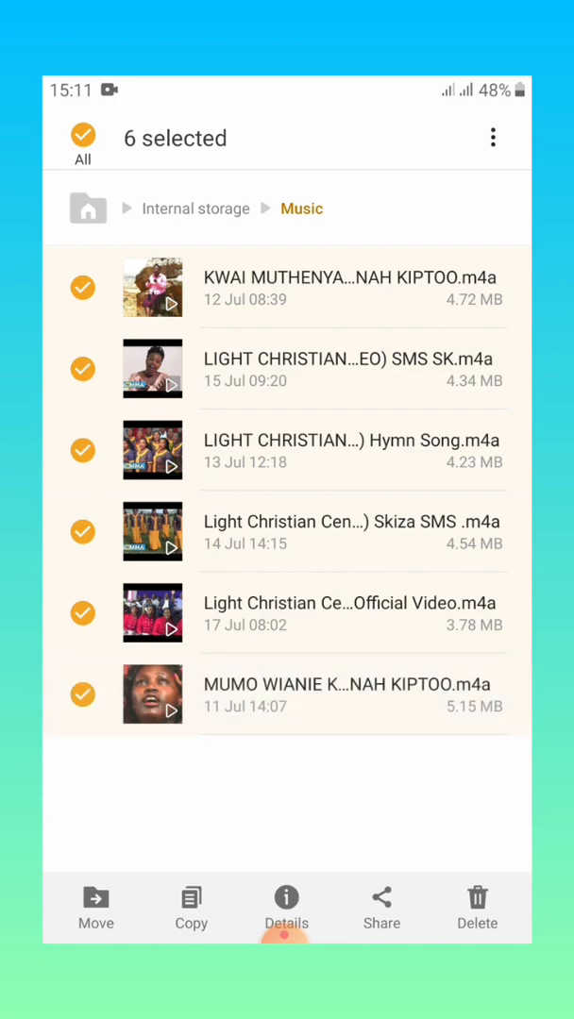
Move the six selected songs into the SD card's Download folder.
left_click(96, 908)
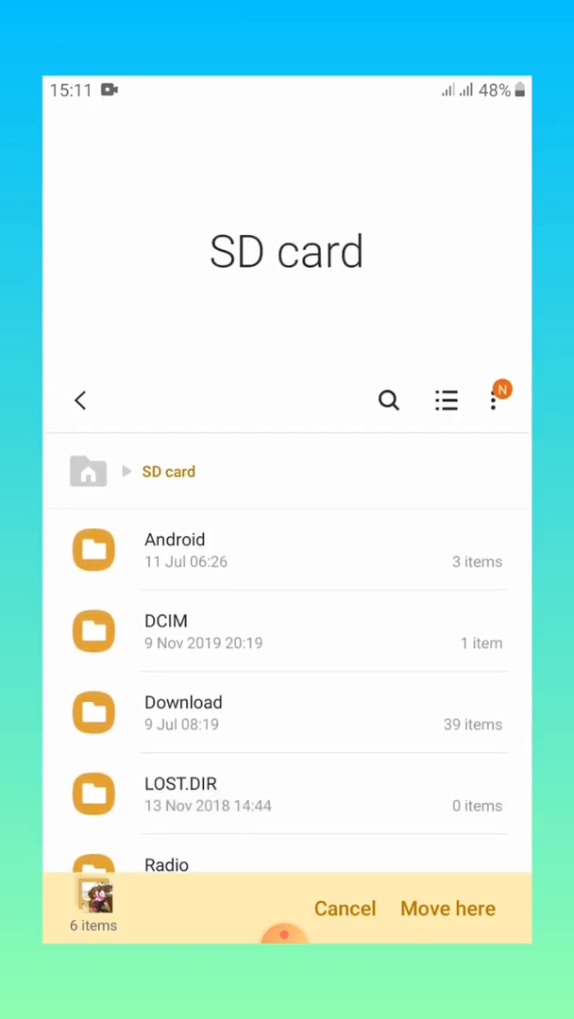
left_click(183, 712)
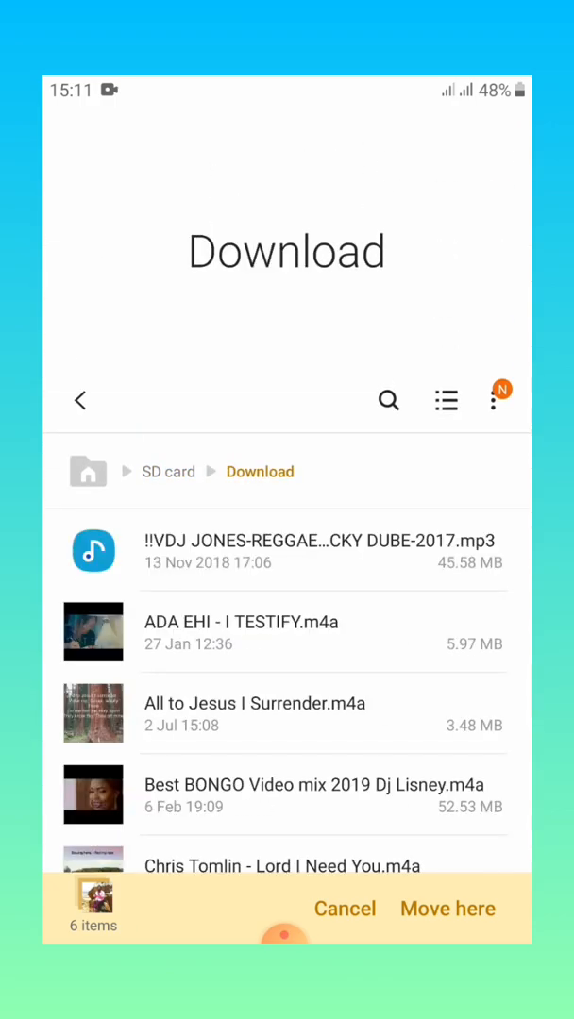
left_click(447, 908)
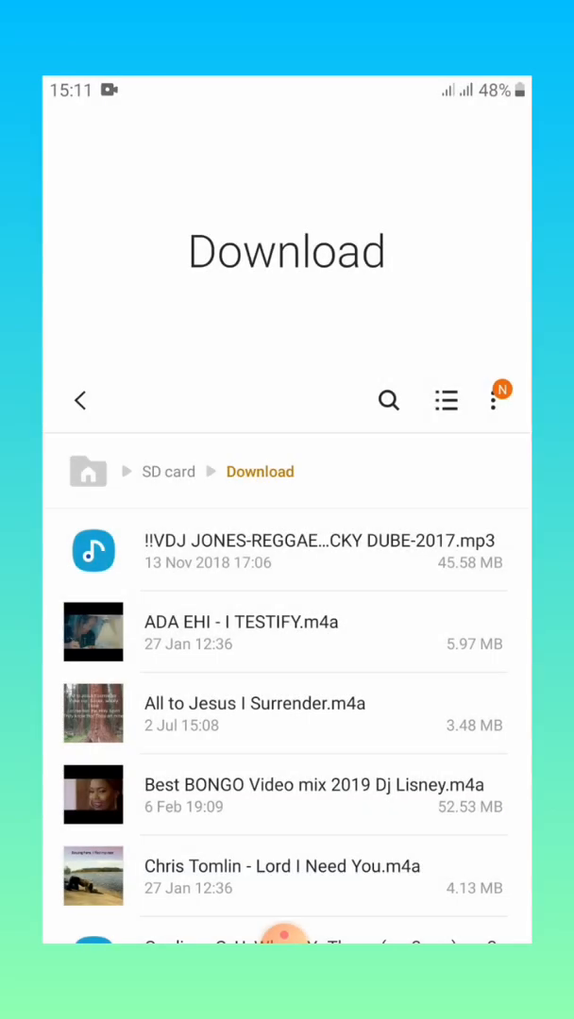
scroll("down", 3)
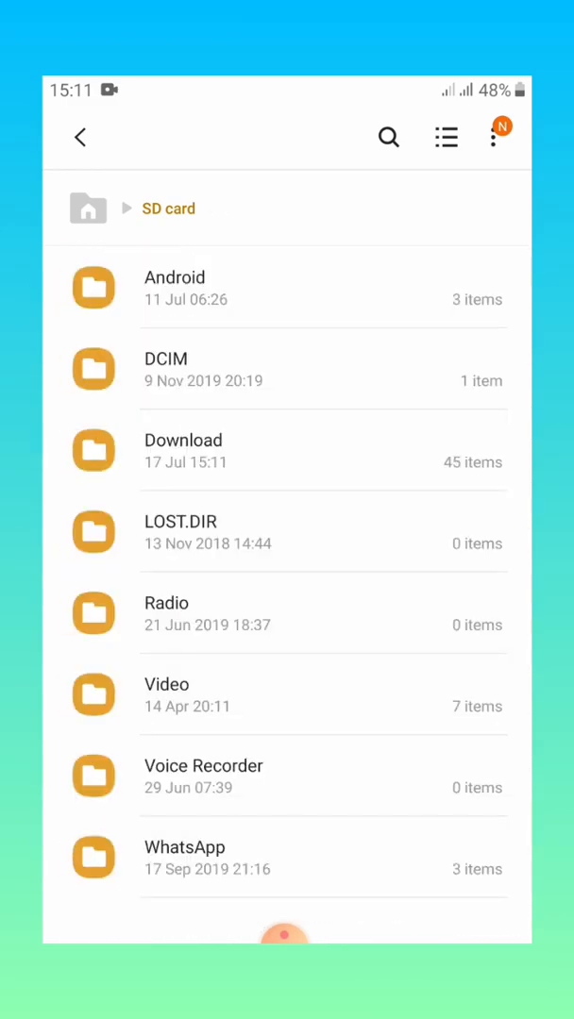
left_click(80, 137)
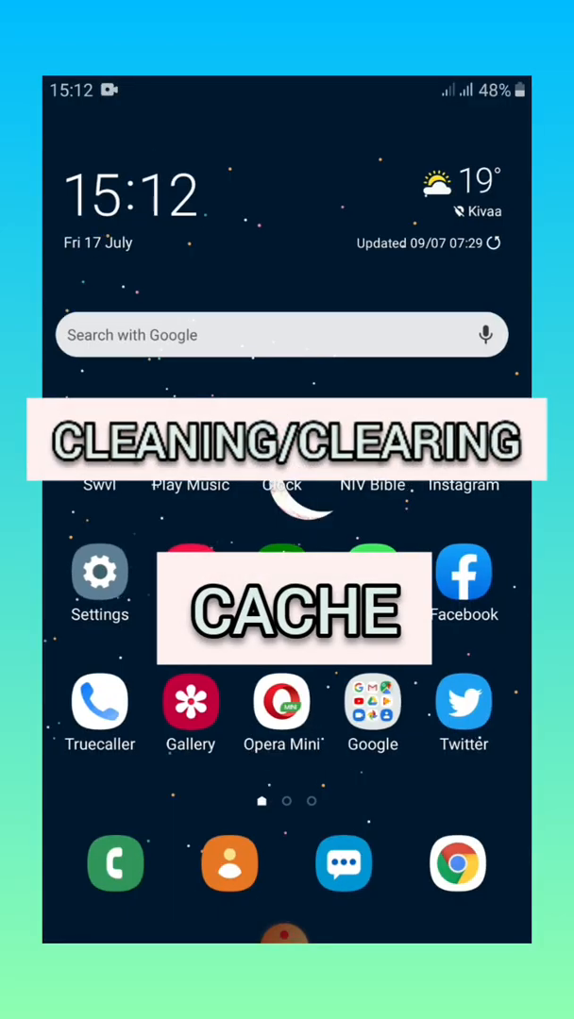
Clear Instagram's 96.22 MB cache from its App info storage page.
scroll("left", 3)
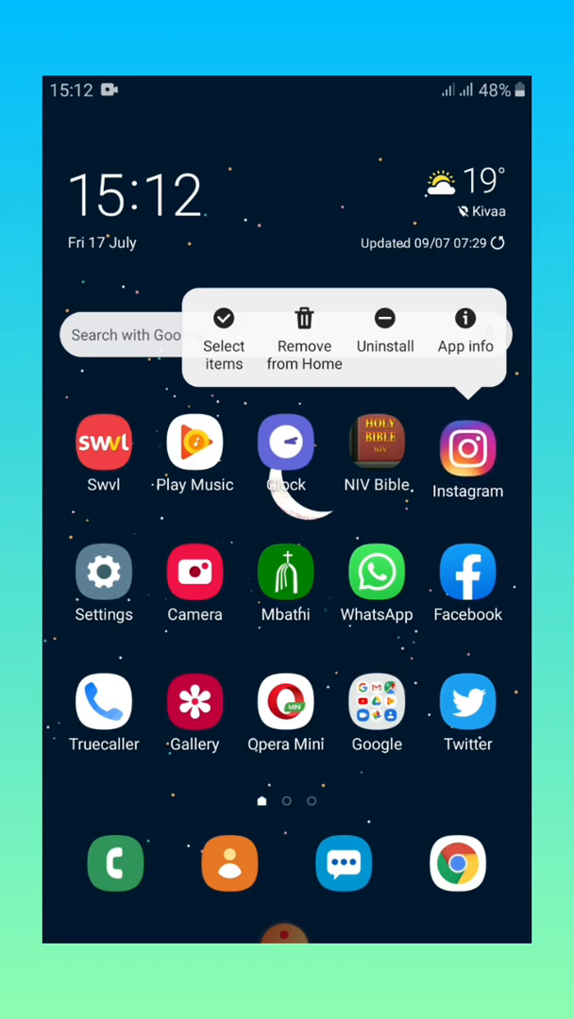
left_click(465, 345)
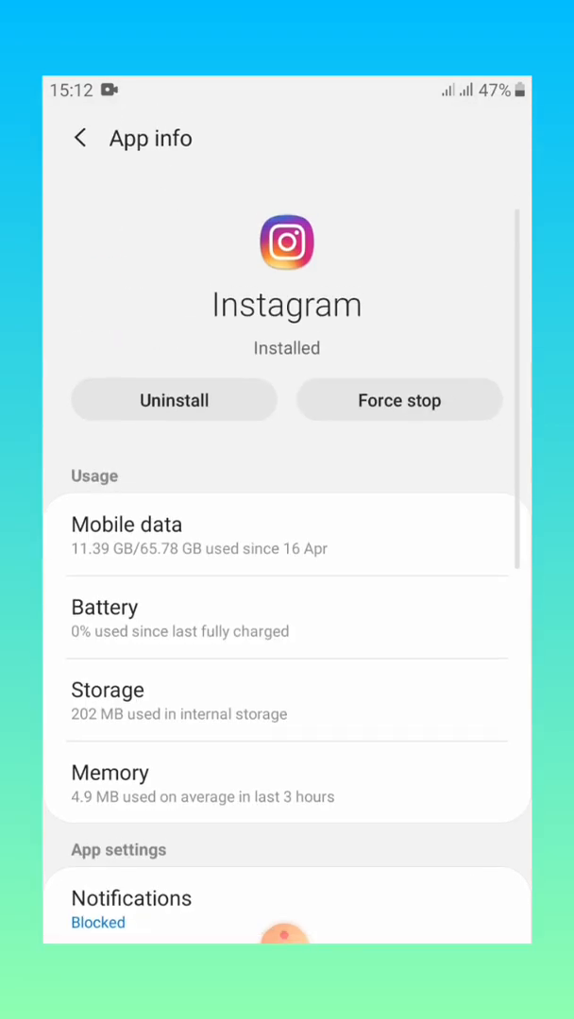
left_click(286, 700)
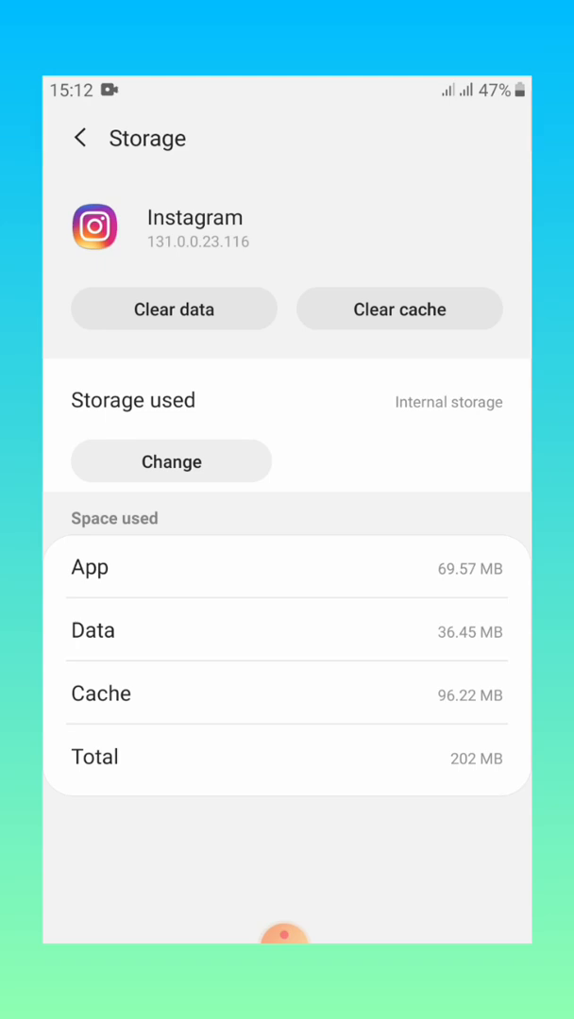
left_click(400, 309)
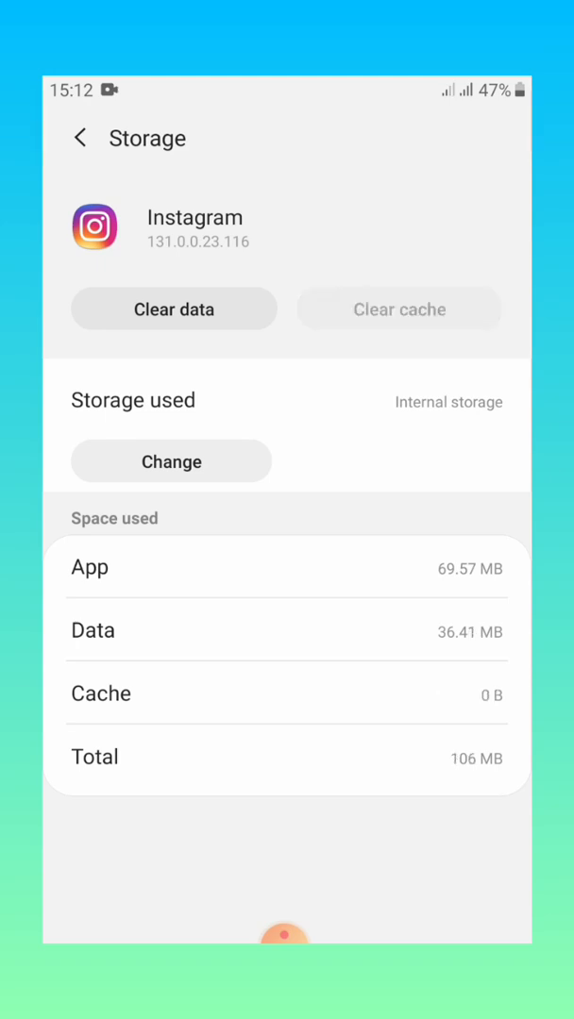
key("home")
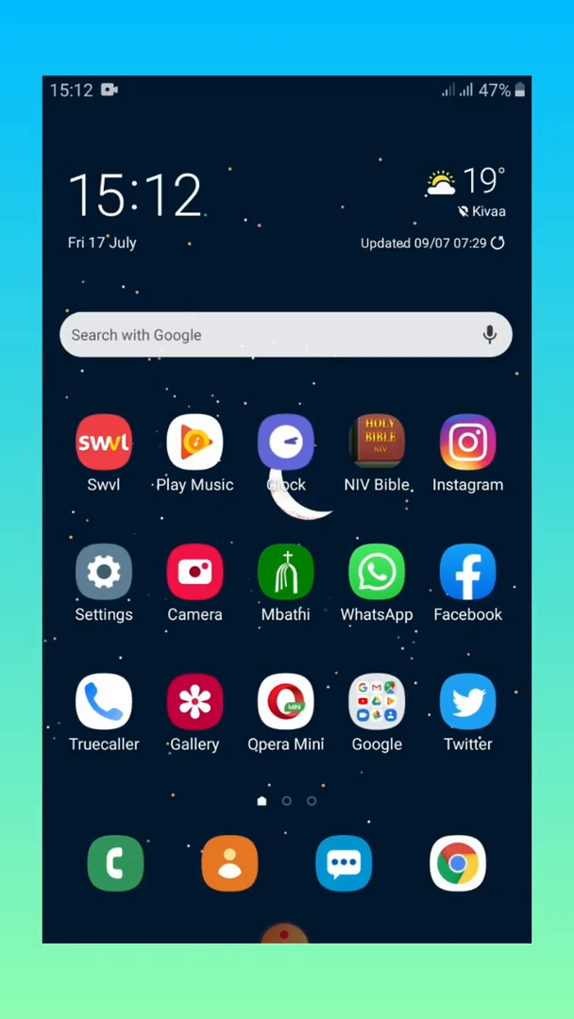
scroll("left", 3)
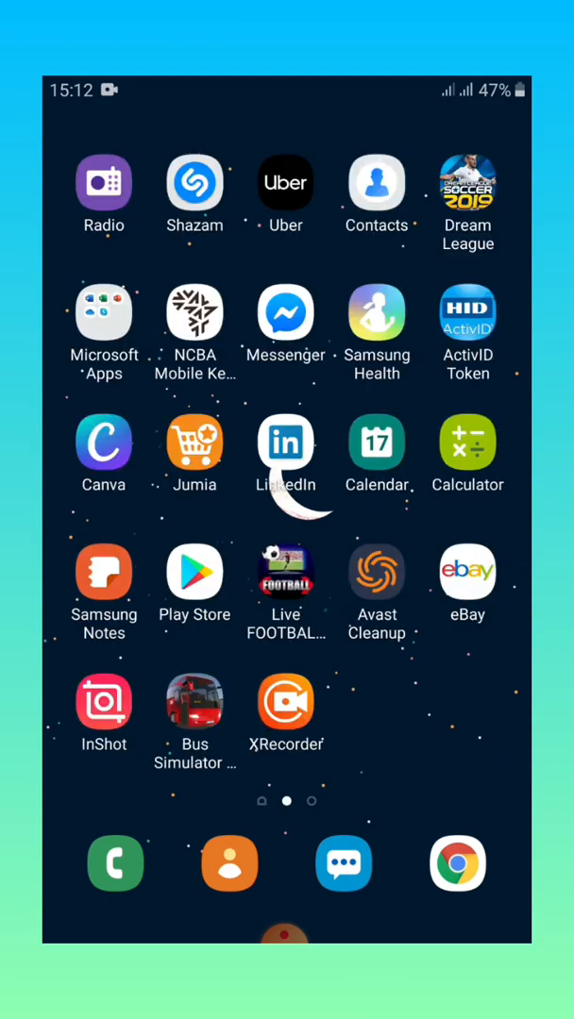
Launch Avast Cleanup and start its junk scan.
left_click(376, 571)
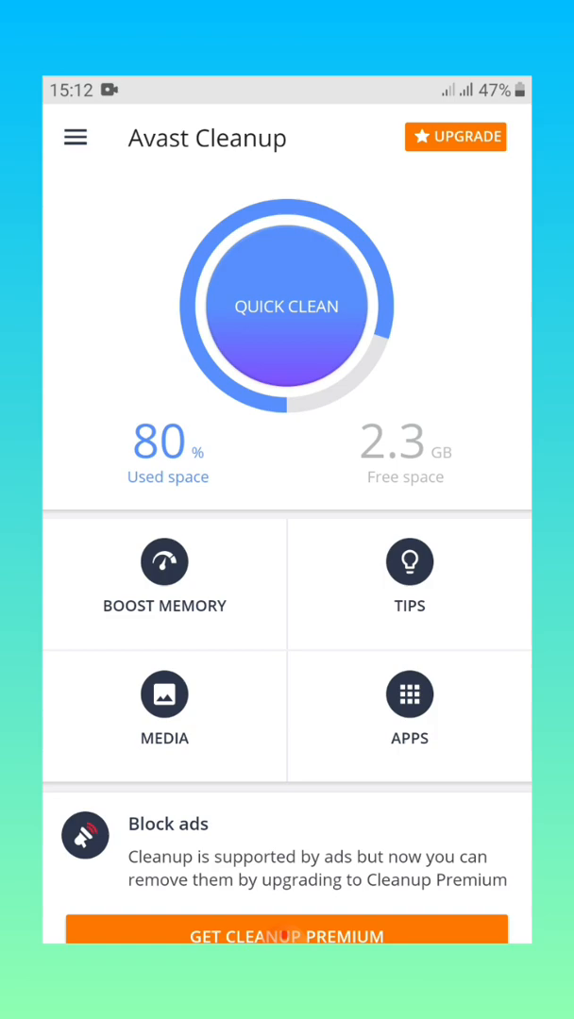
left_click(287, 305)
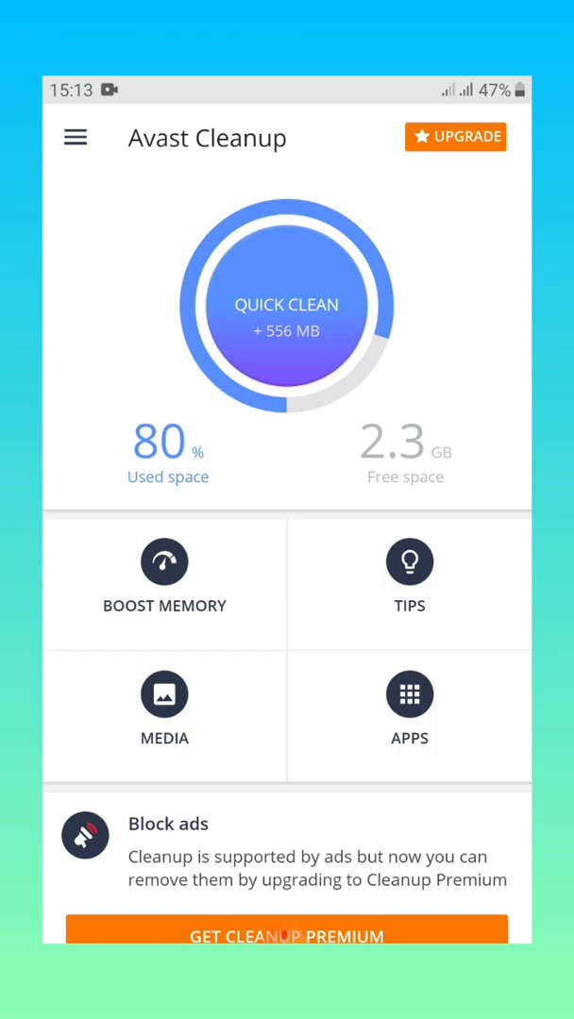
Review the found junk, keep Thumbnails checked, and clean all 1.4 GB.
left_click(287, 304)
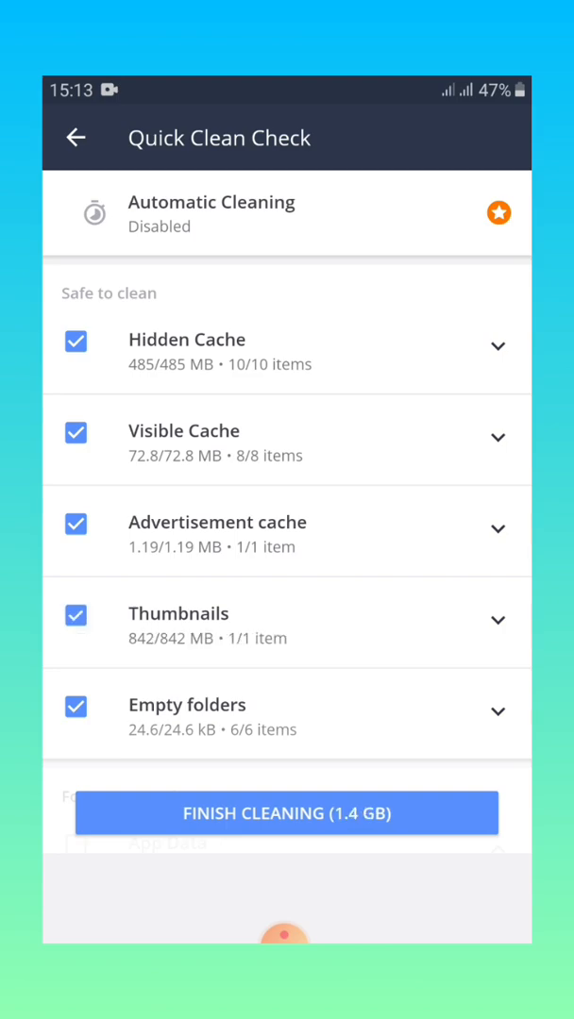
left_click(76, 613)
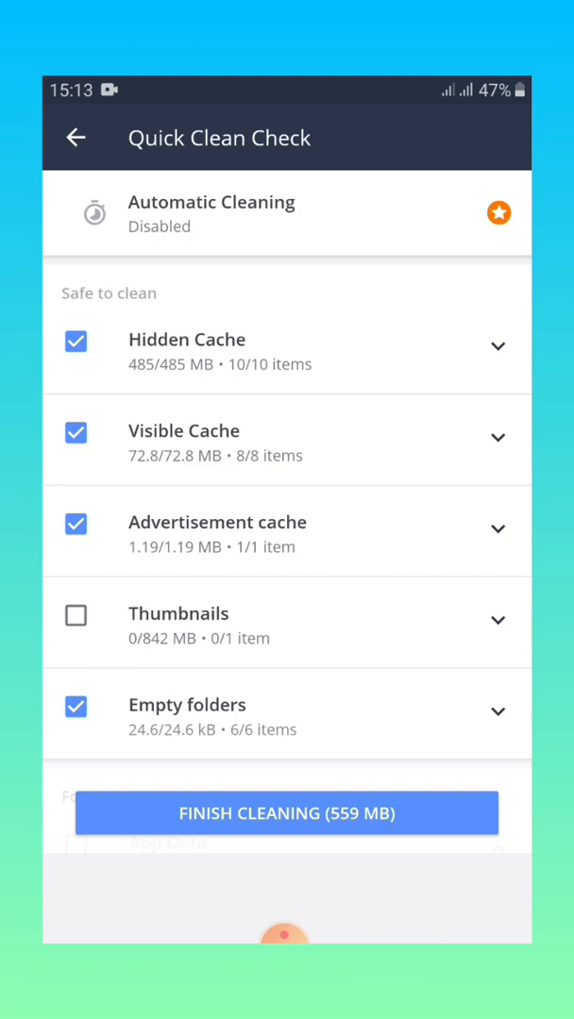
left_click(75, 614)
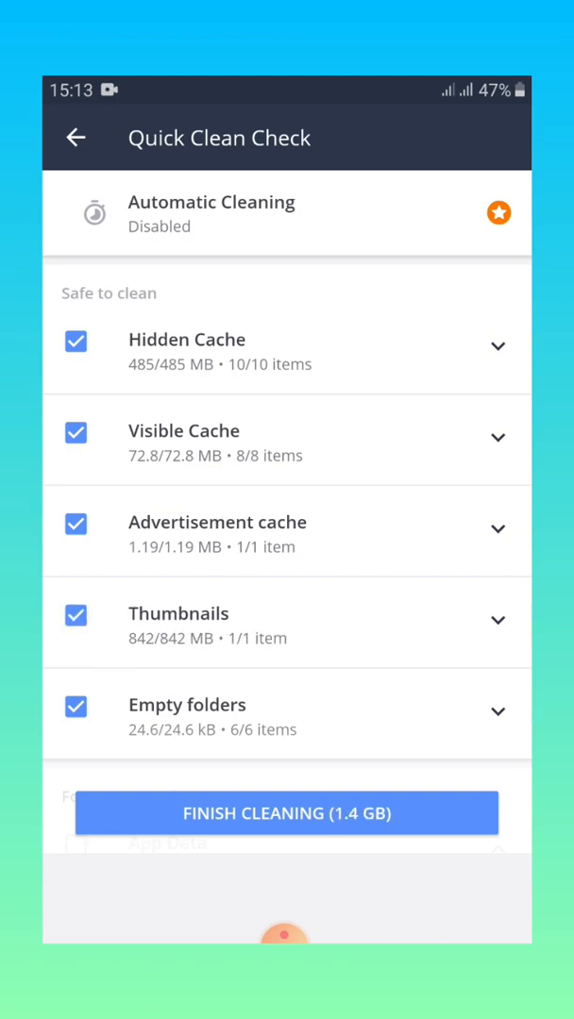
left_click(75, 620)
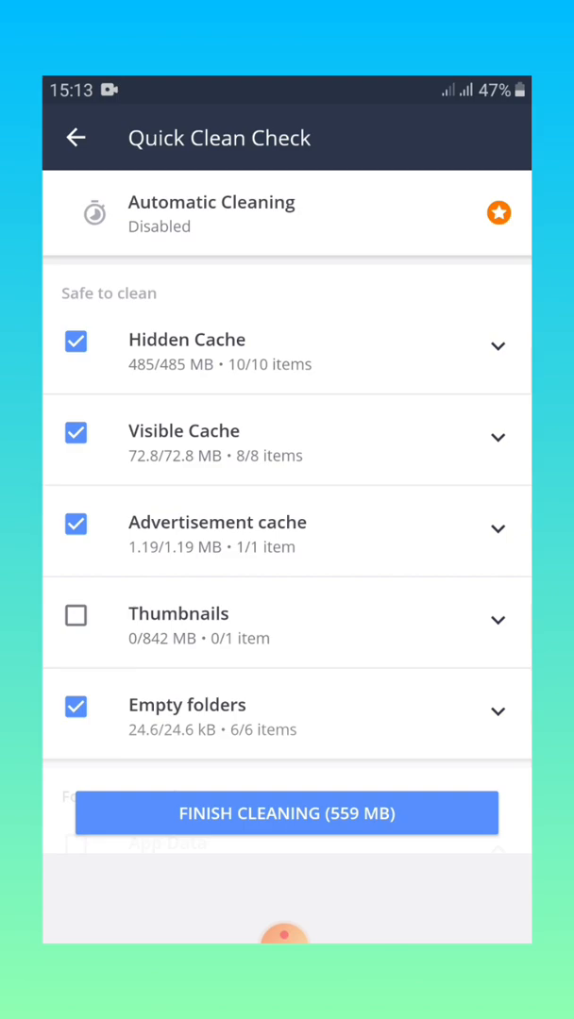
left_click(76, 614)
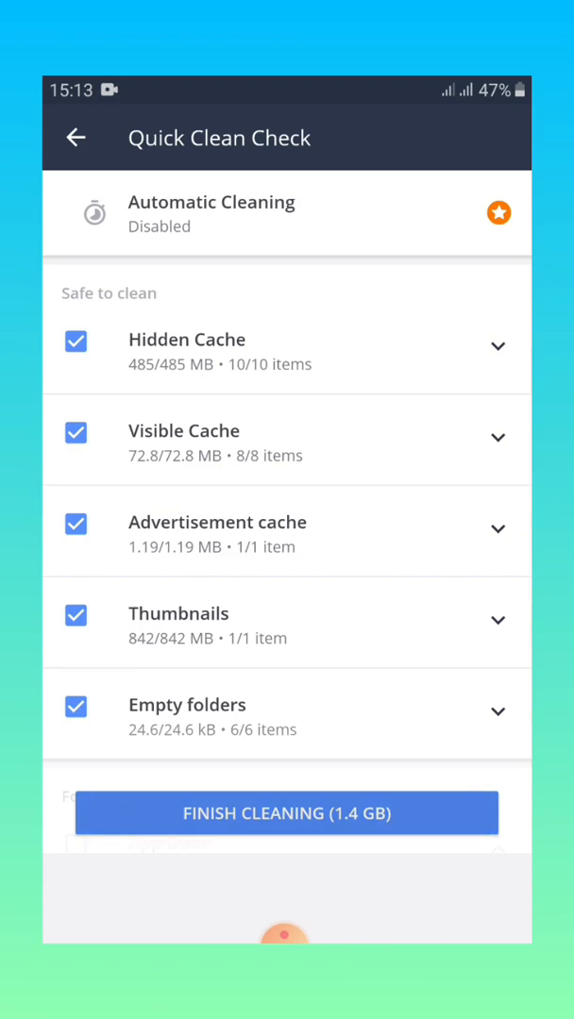
left_click(287, 813)
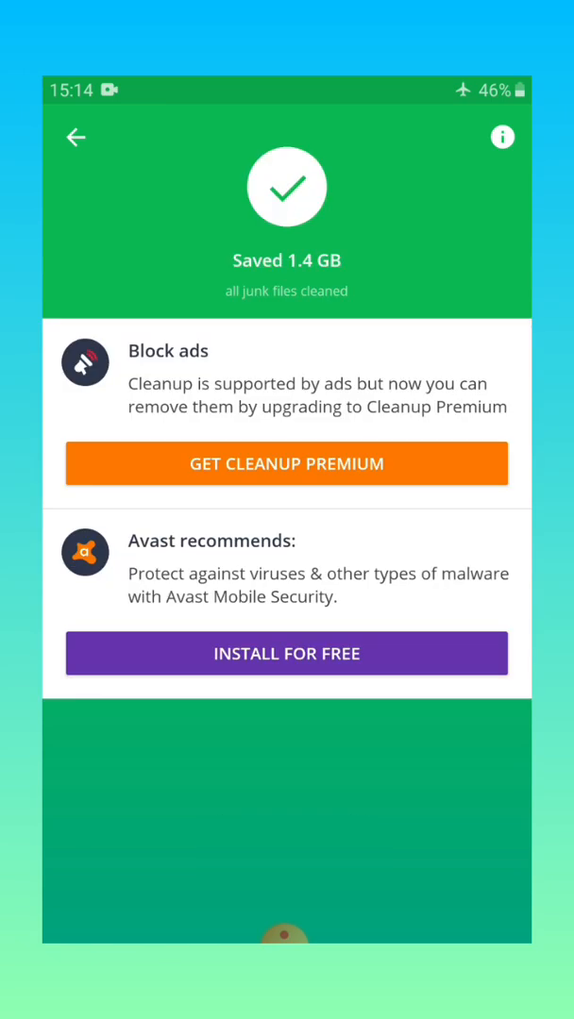
Clear all of Instagram's stored data from App info, confirming permanent deletion.
left_click(76, 137)
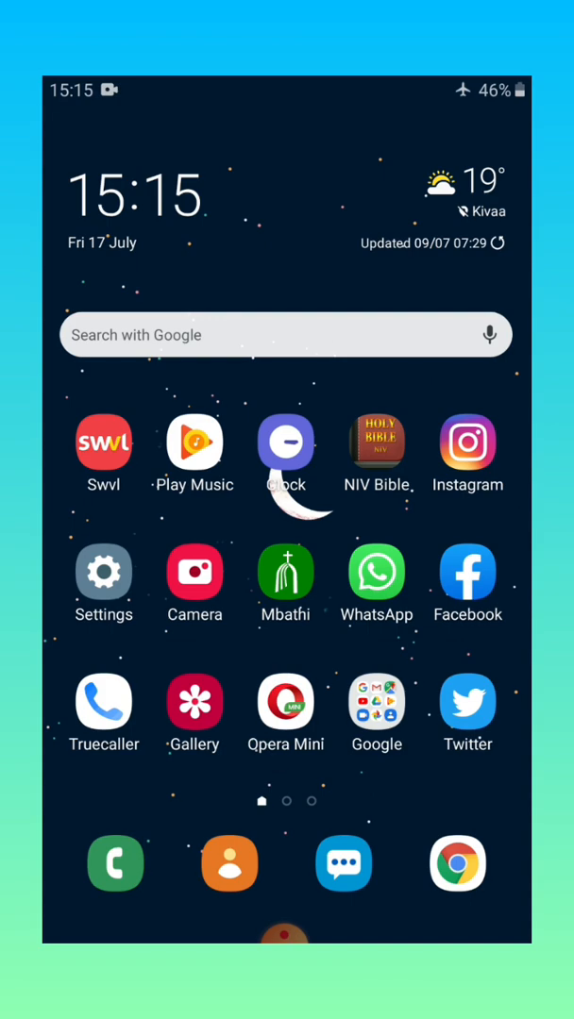
left_click(467, 444)
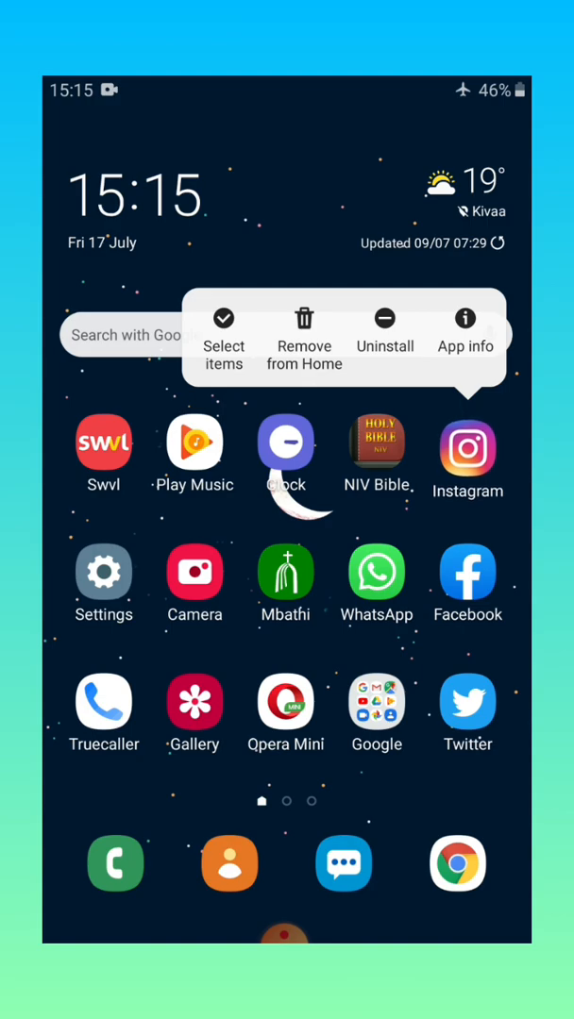
left_click(464, 335)
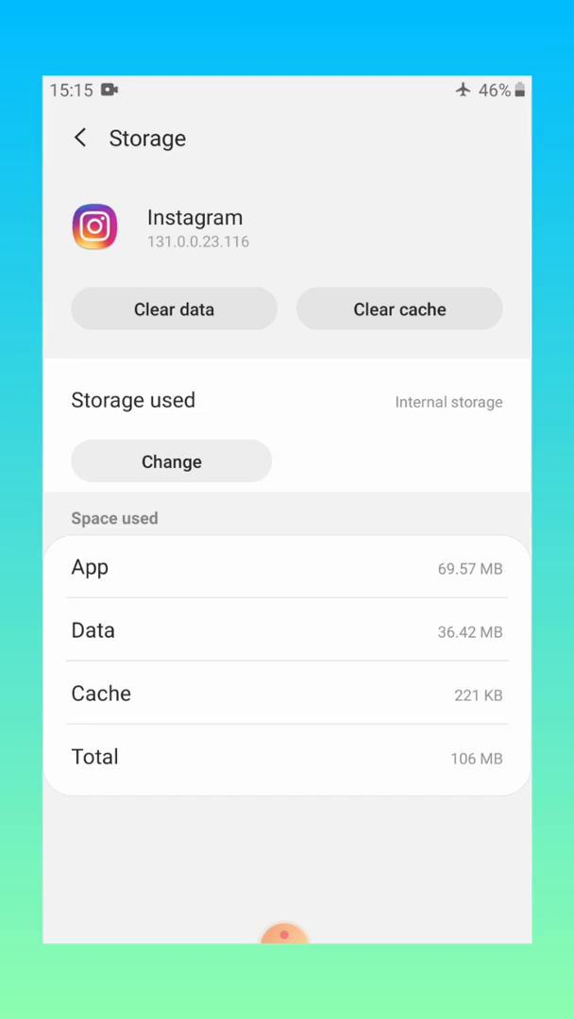
left_click(174, 309)
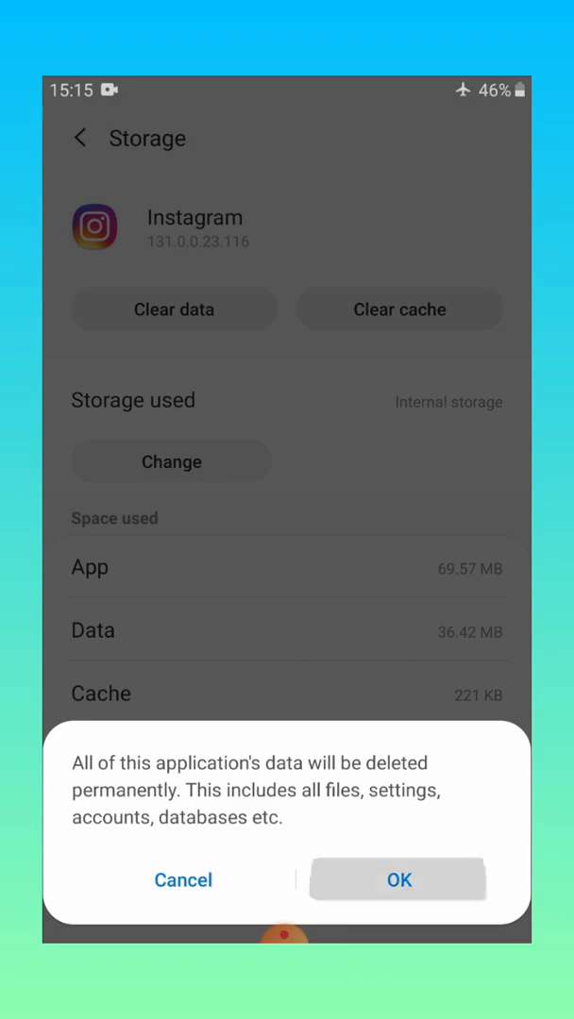
left_click(397, 879)
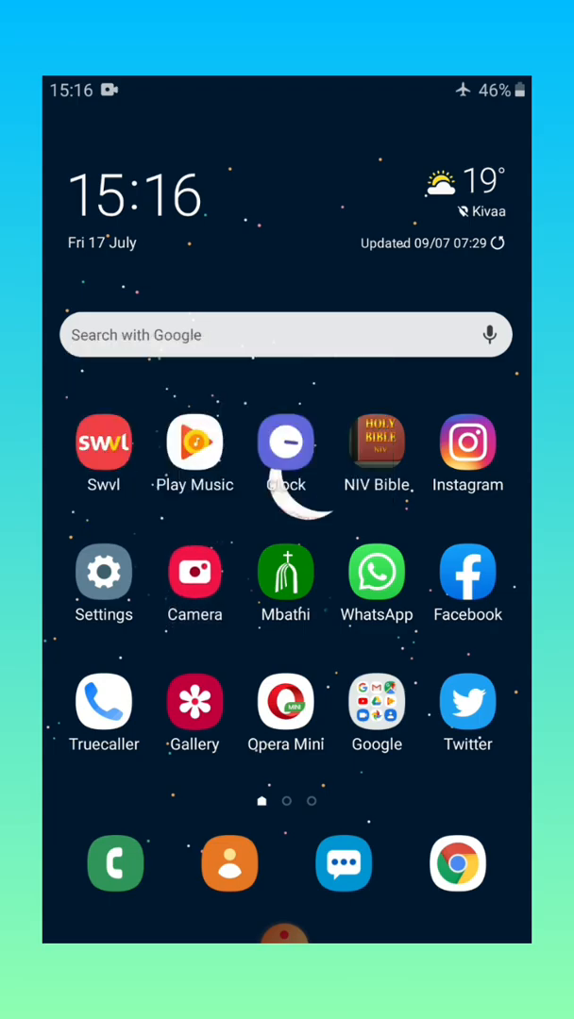
Browse the Camera settings list of video and picture options.
left_click(195, 573)
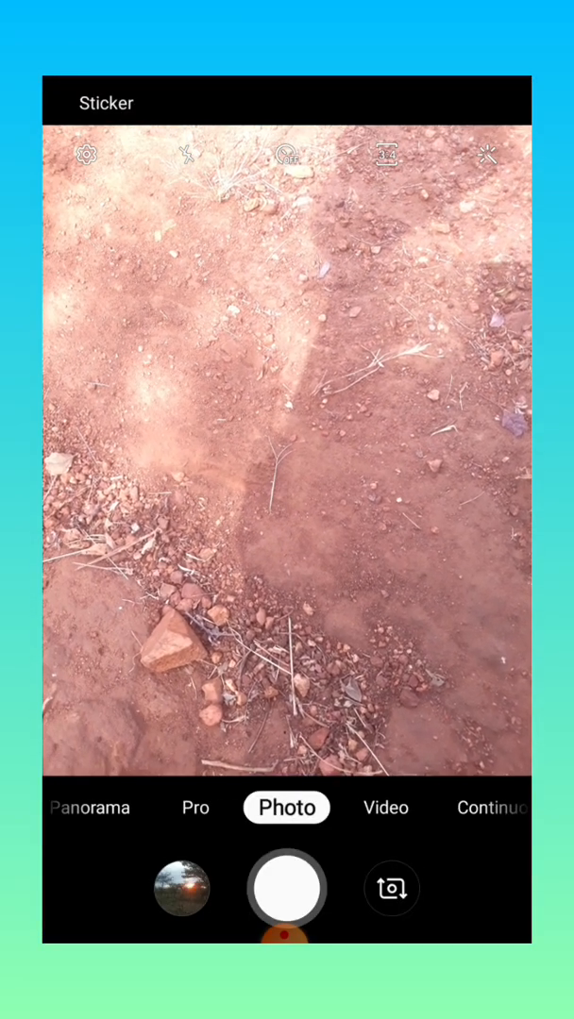
left_click(86, 154)
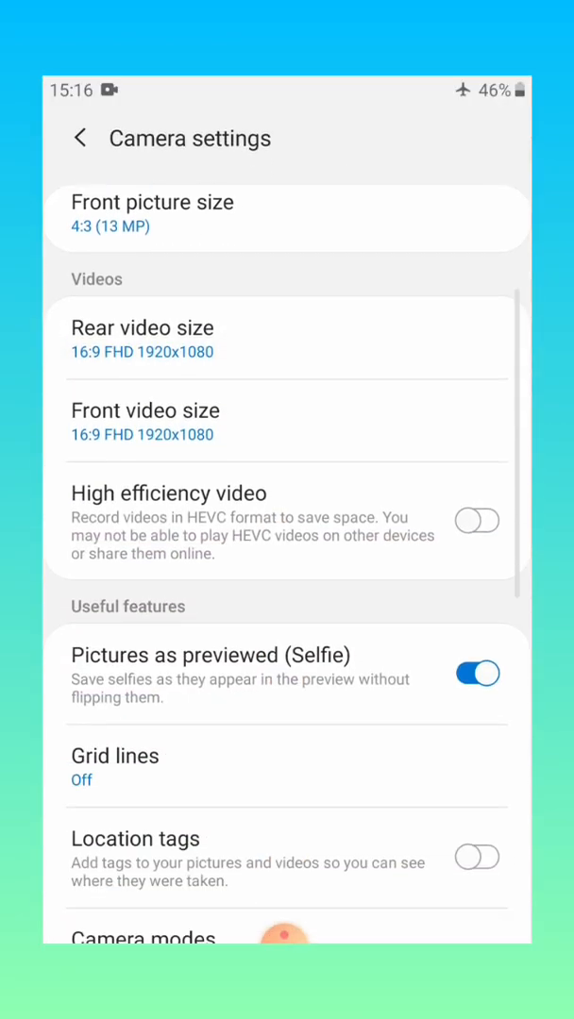
scroll("down", 3)
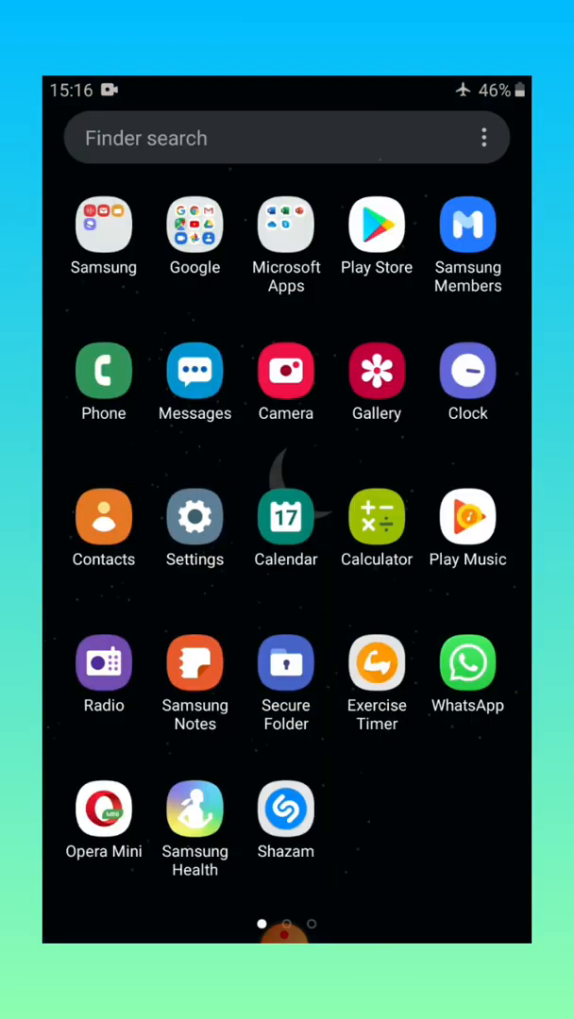
Launch My Files from the Samsung folder and open Internal storage.
left_click(103, 227)
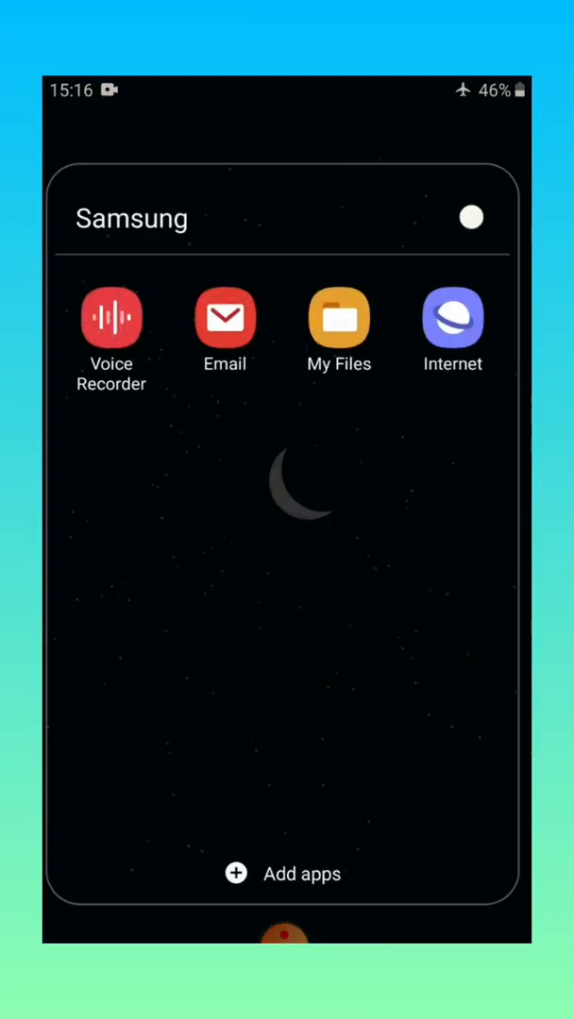
left_click(338, 317)
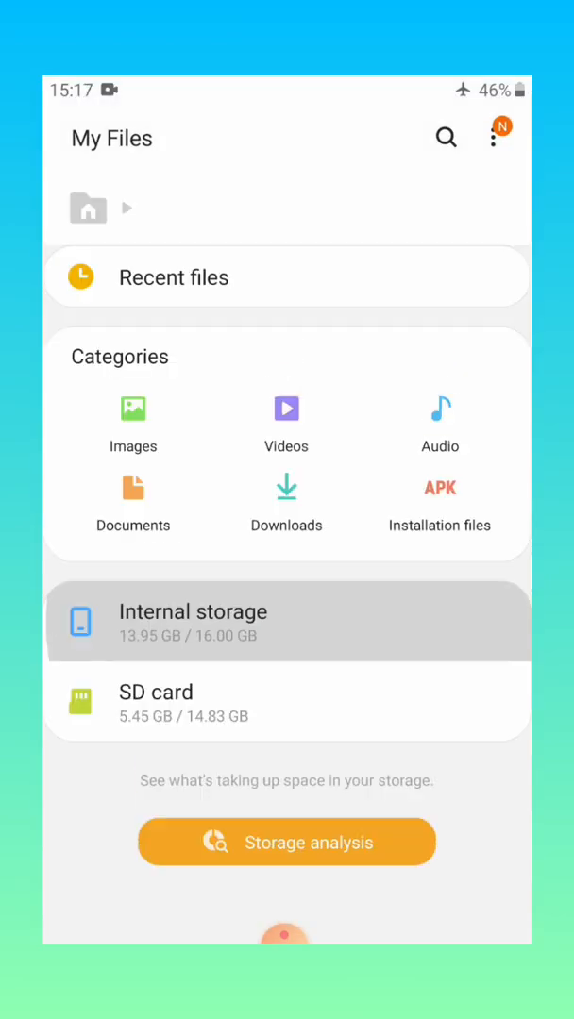
left_click(192, 620)
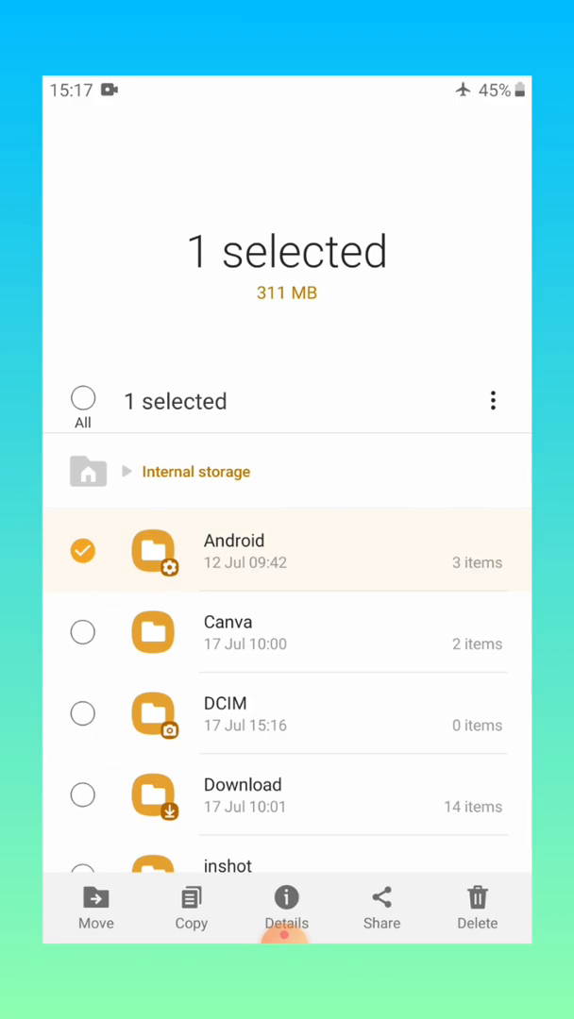
Delete the 311 MB Android folder, confirm, and return to the 11.50 GB storage overview.
left_click(477, 906)
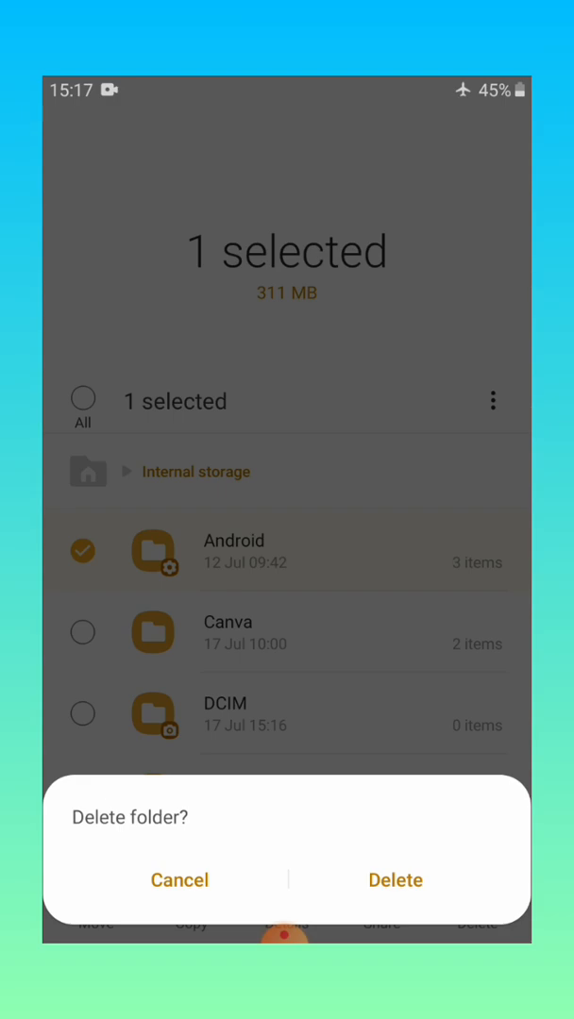
left_click(395, 880)
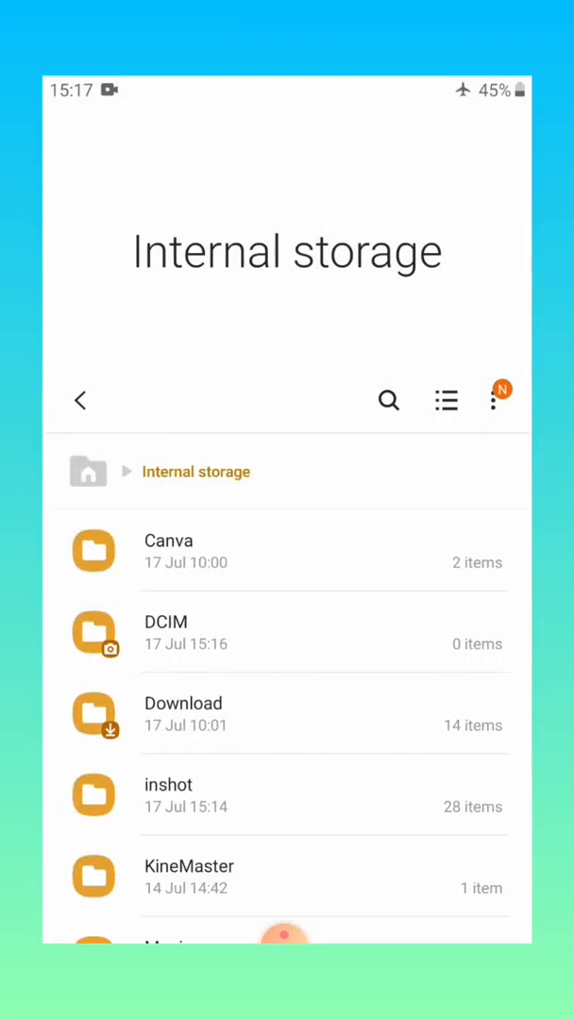
left_click(80, 401)
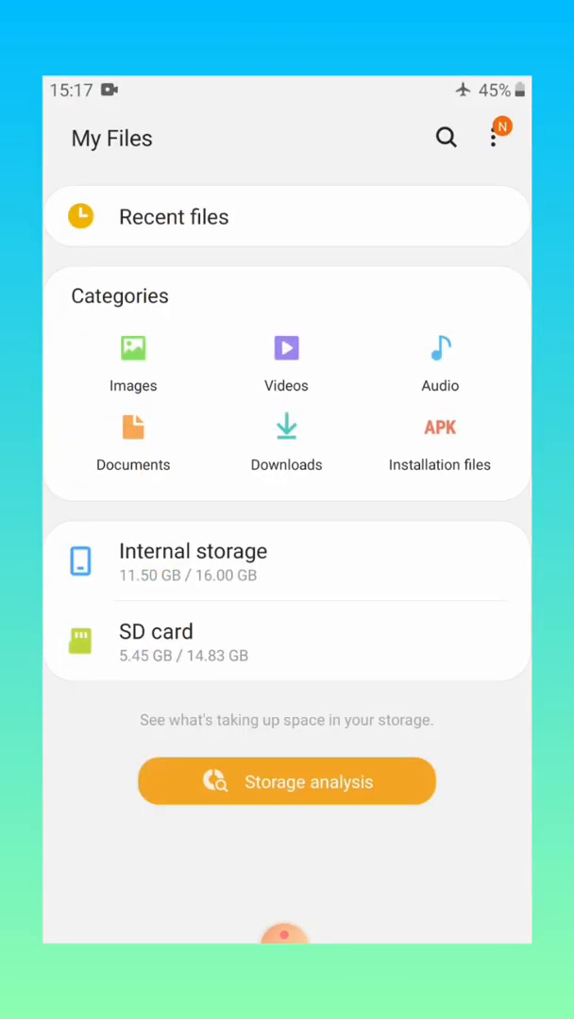